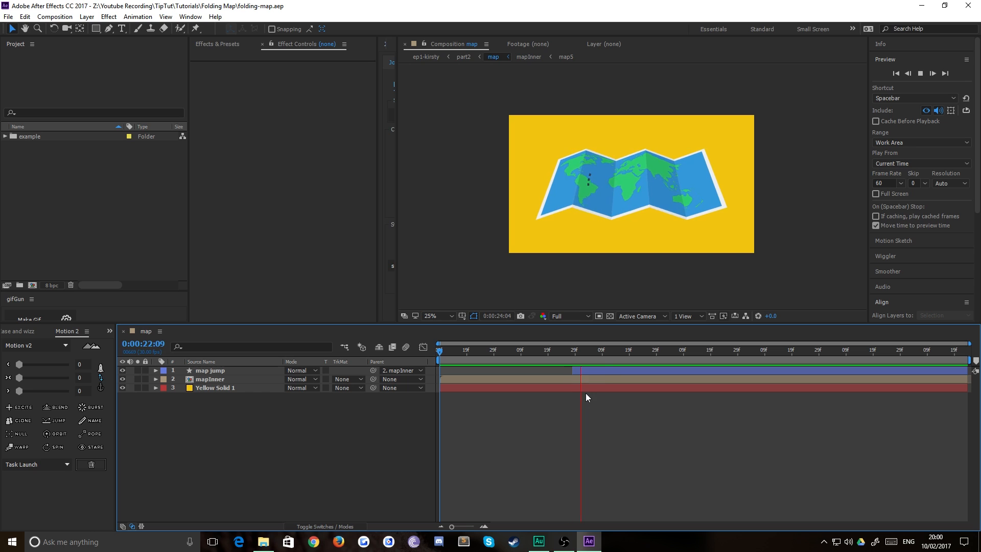
- Preview the finished folded map and look inside its nested composition
click(631, 349)
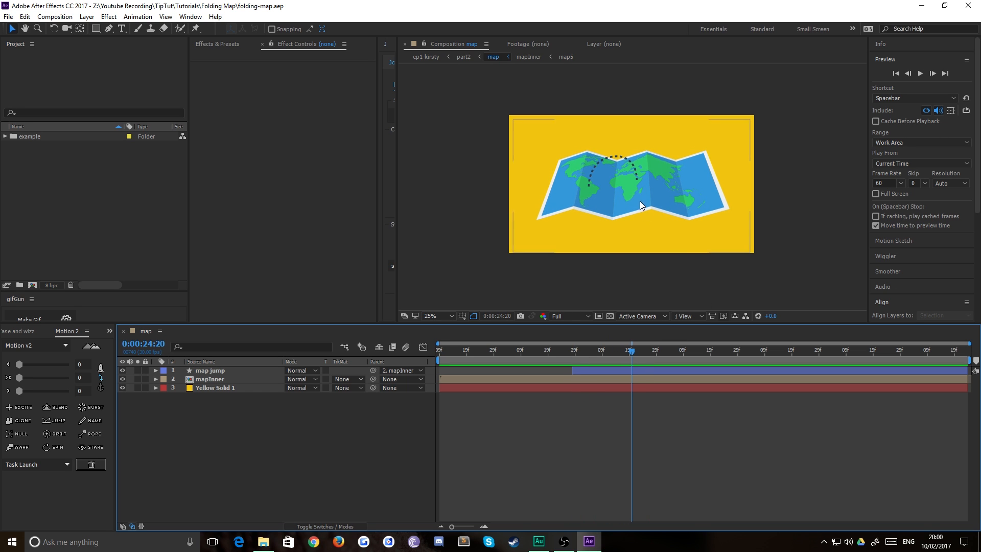
click(528, 58)
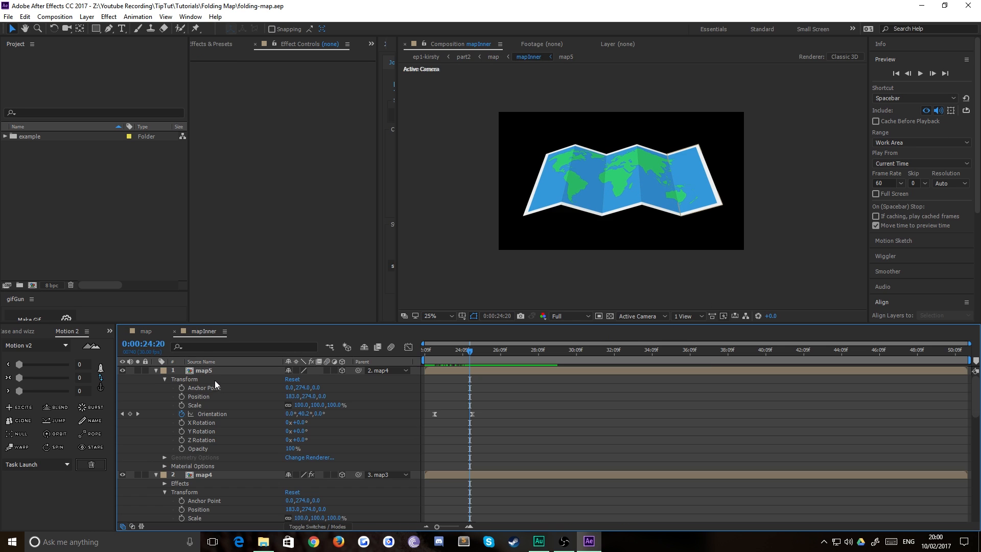
click(204, 370)
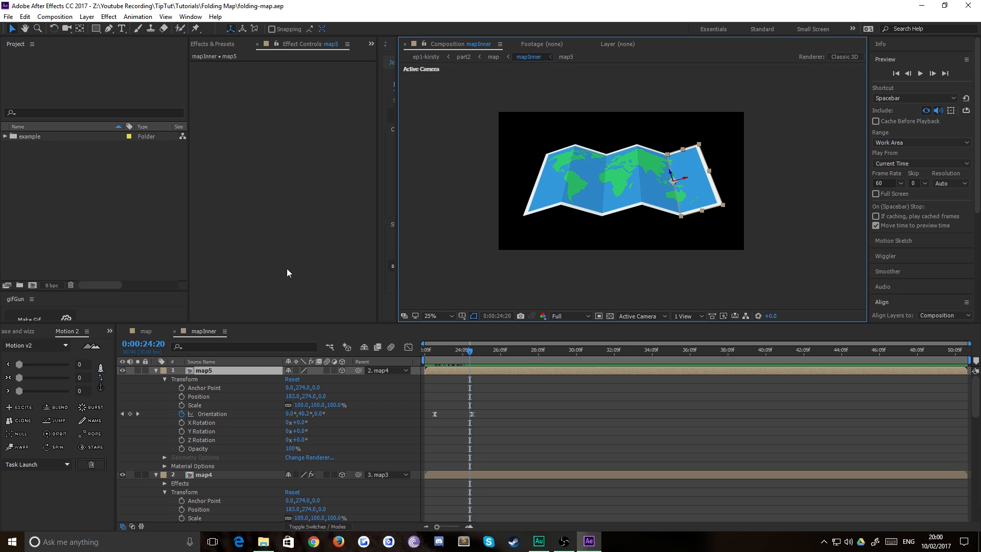
mouse_move(352, 295)
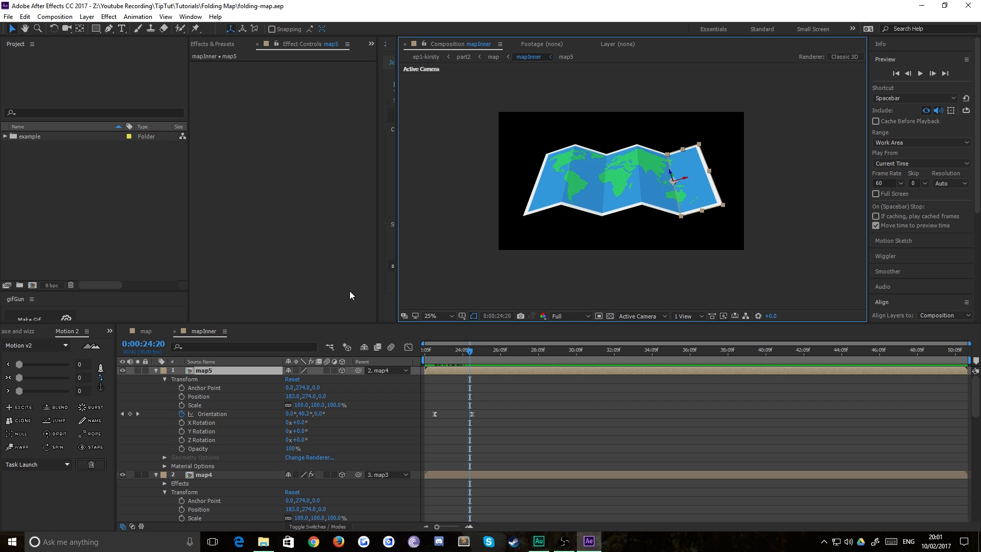
mouse_move(108, 341)
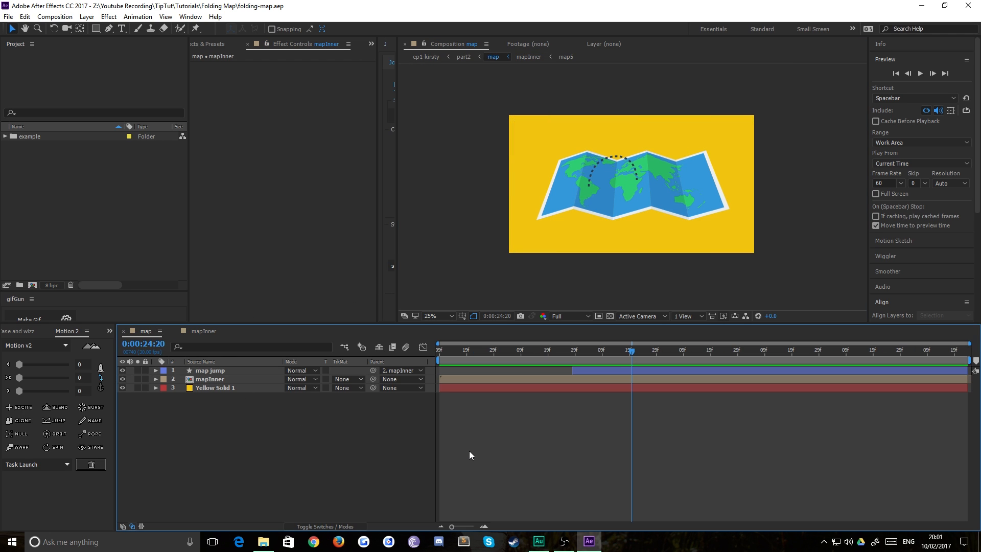
- Create a new 1920×1080 composition named map
click(50, 16)
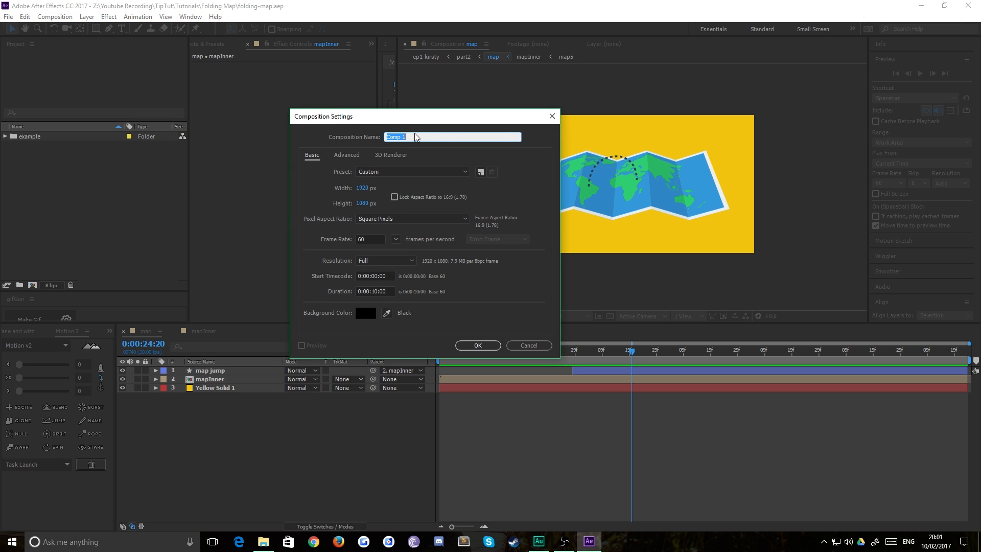
text(map)
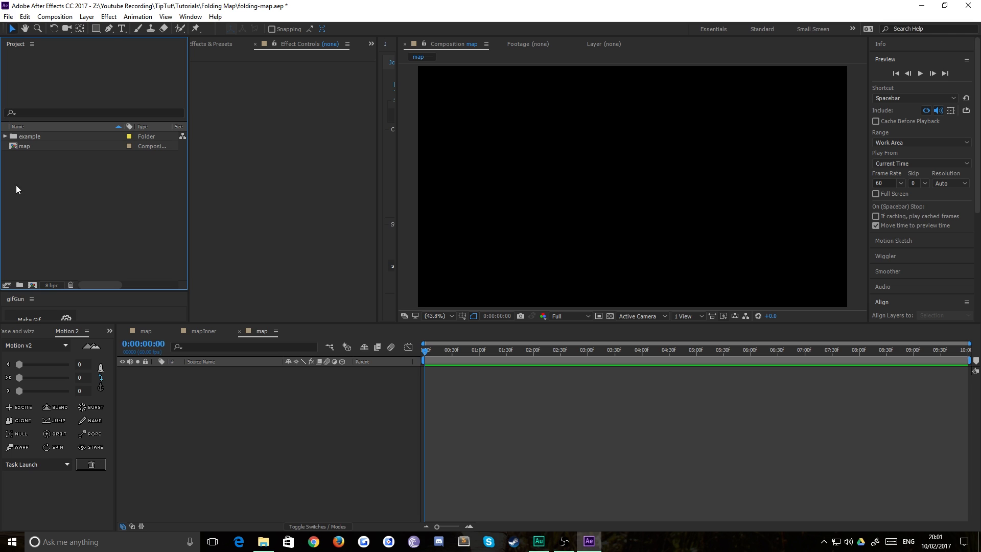
mouse_move(93, 233)
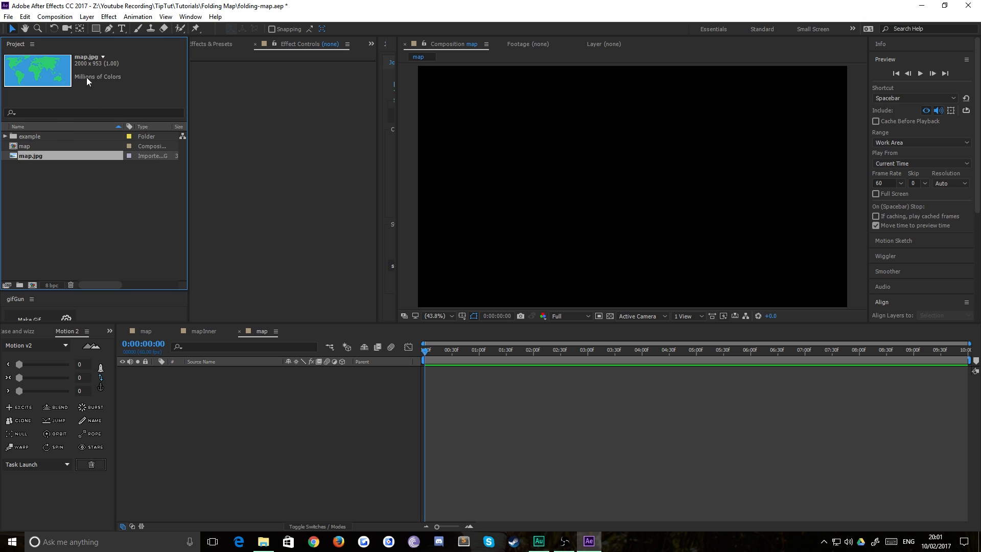
mouse_move(56, 92)
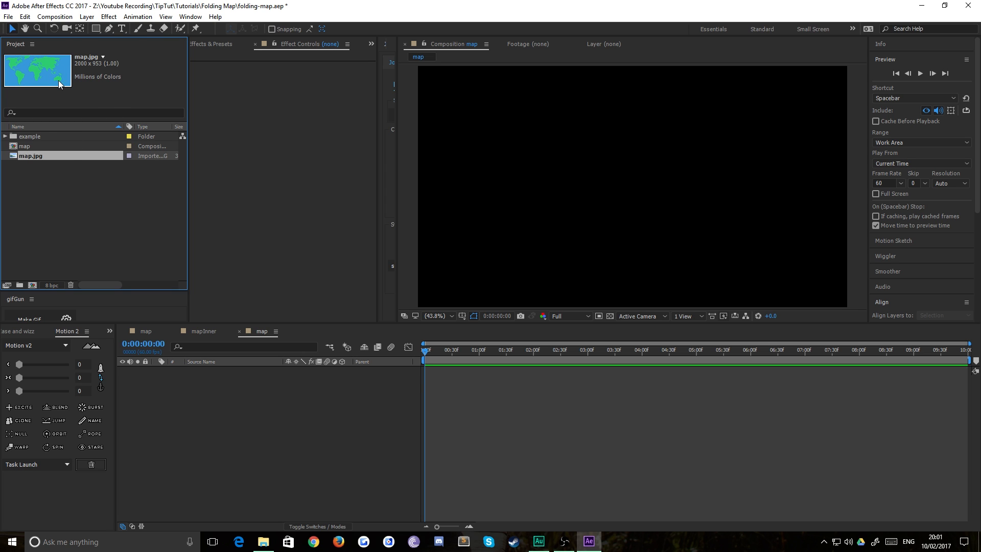
mouse_move(74, 96)
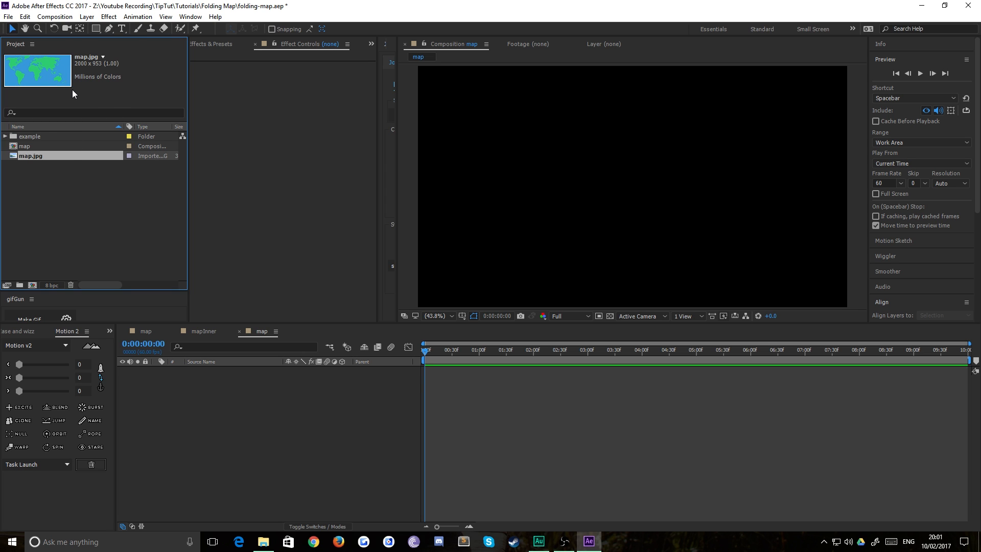
mouse_move(67, 72)
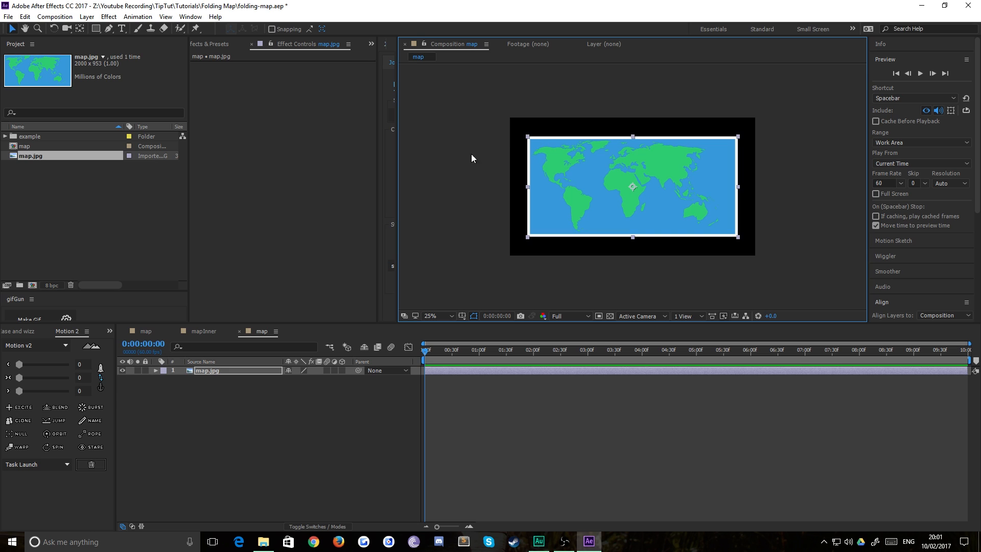
mouse_move(529, 141)
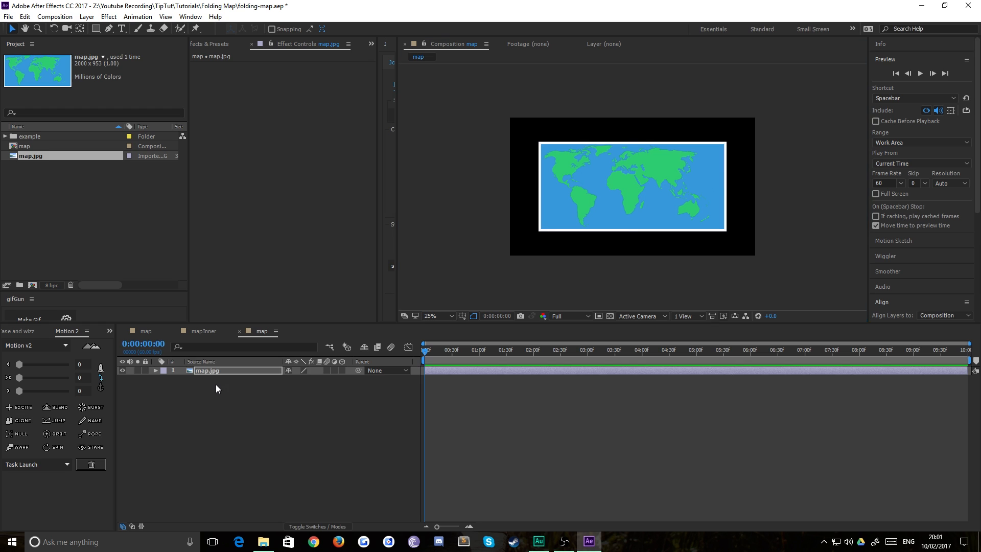
- Pre-compose the map.jpg layer into a nested composition named map1
right_click(208, 371)
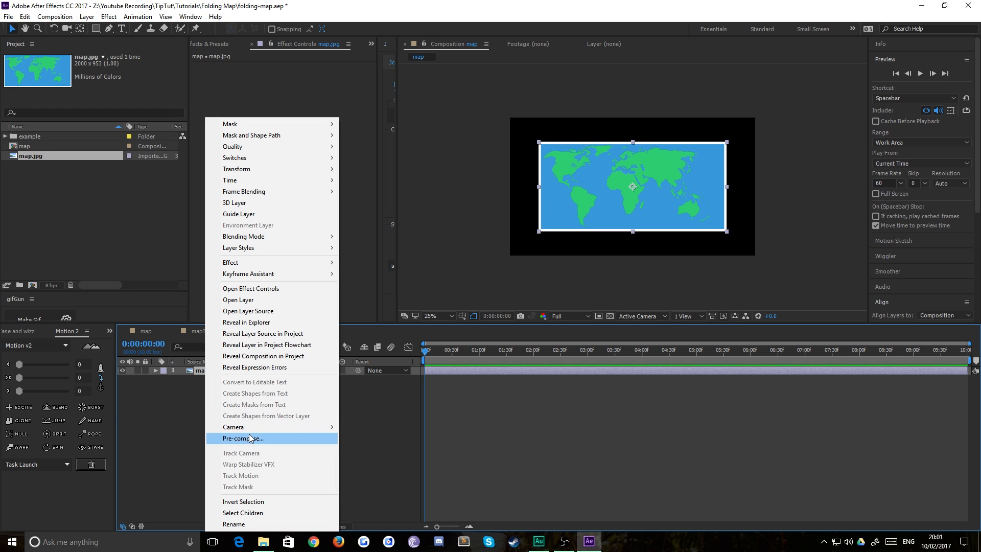
click(243, 438)
text(map 1)
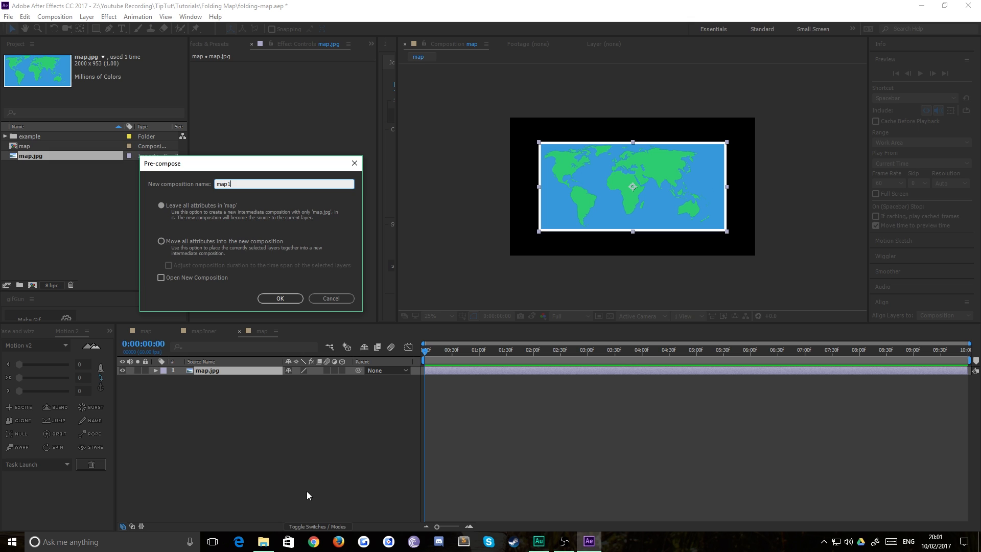
click(280, 298)
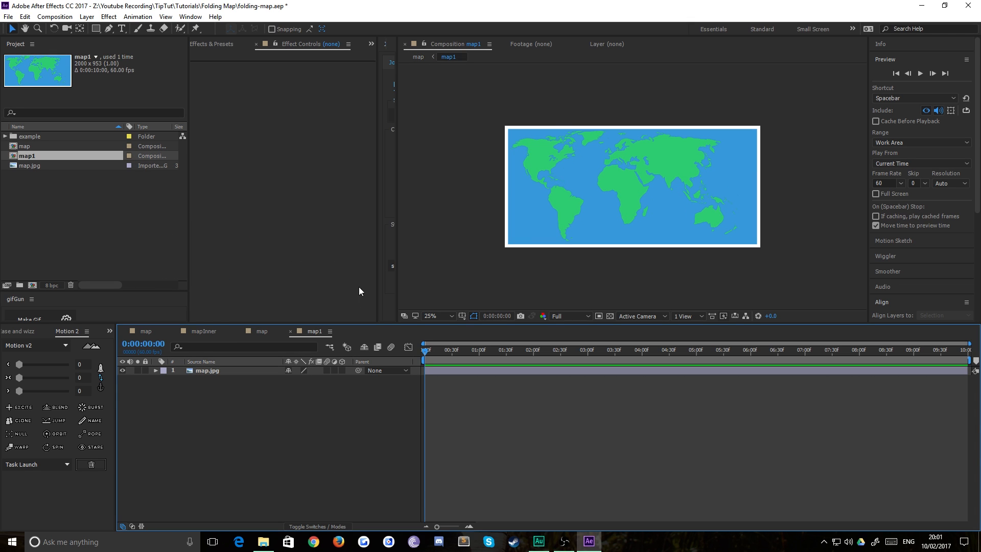
mouse_move(821, 246)
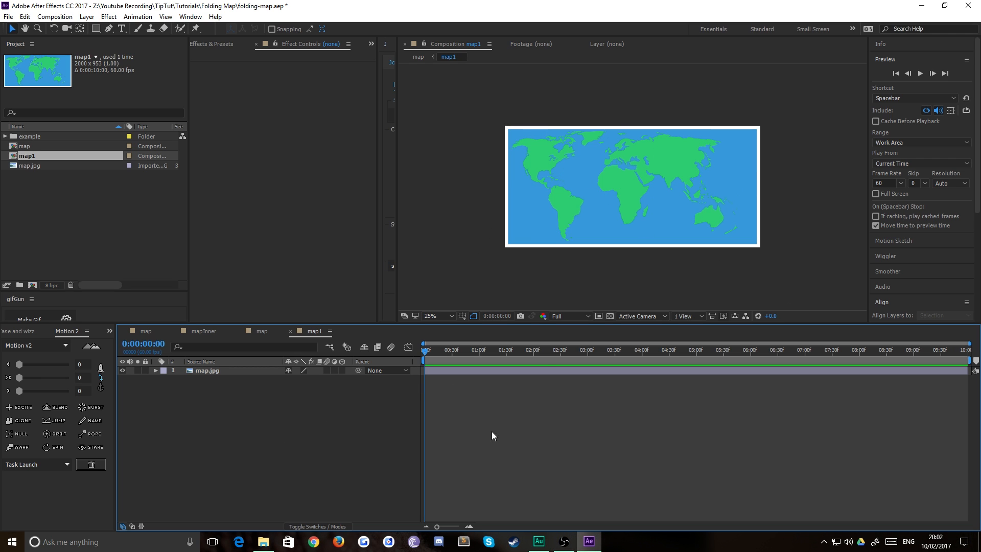
mouse_move(608, 266)
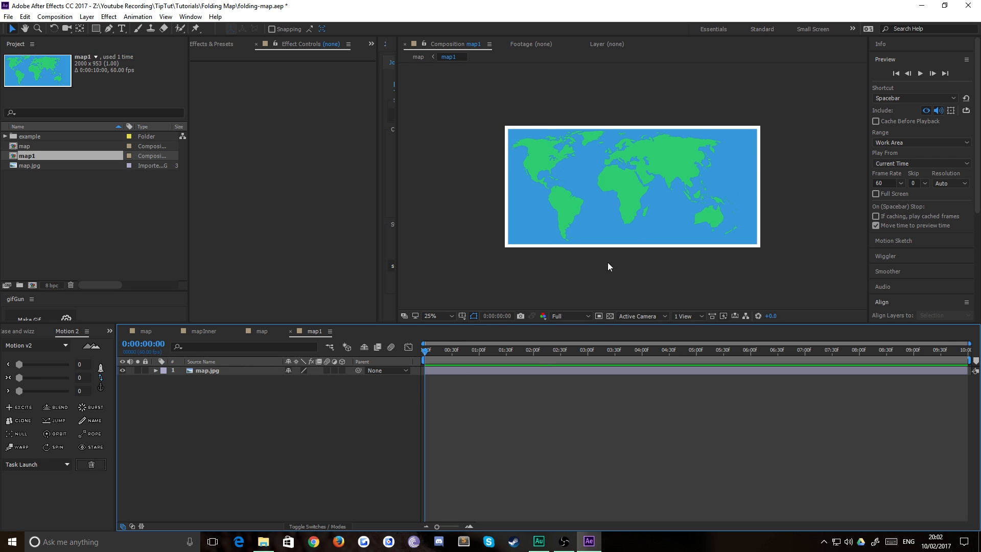
mouse_move(538, 229)
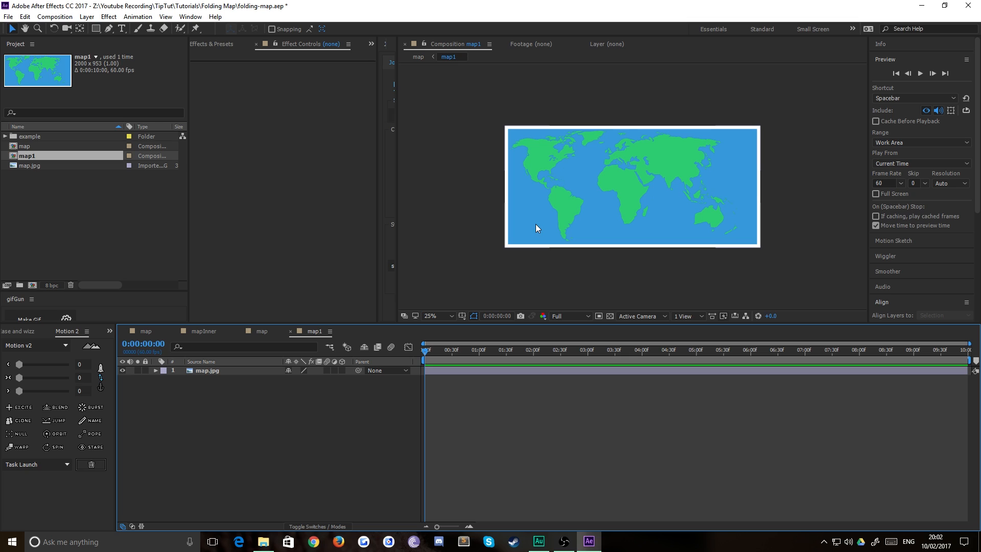
mouse_move(528, 213)
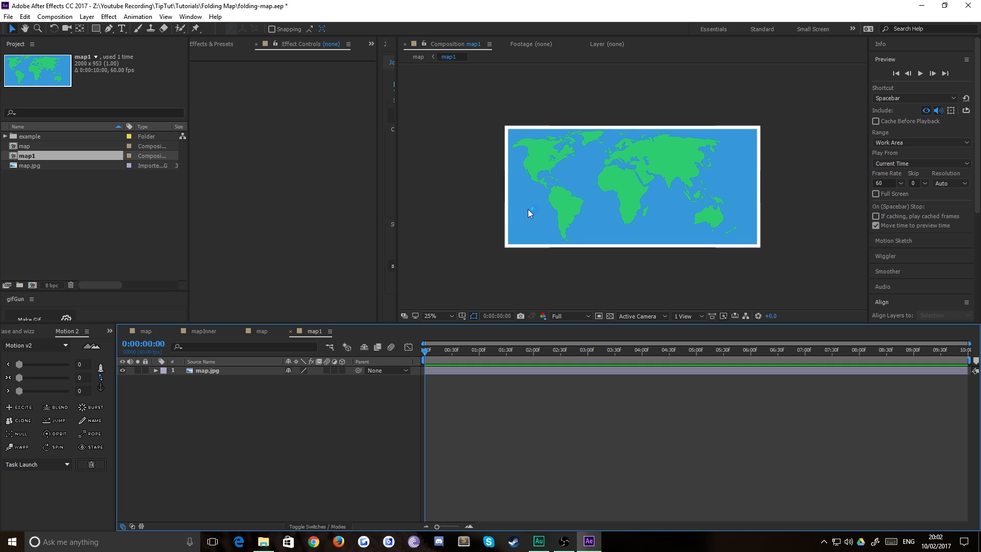
mouse_move(596, 185)
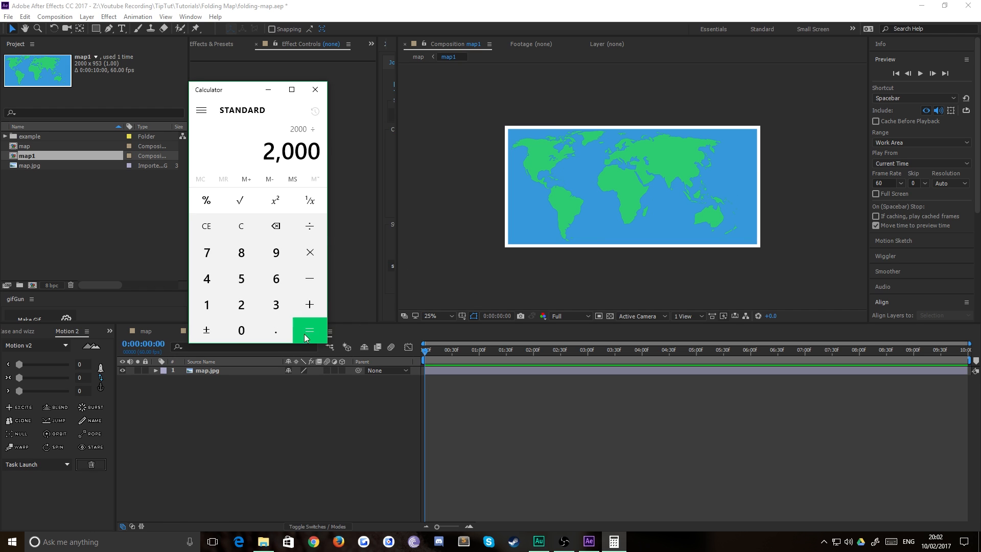
- Divide 2000 by 5 to get 400, then close the Calculator
click(309, 330)
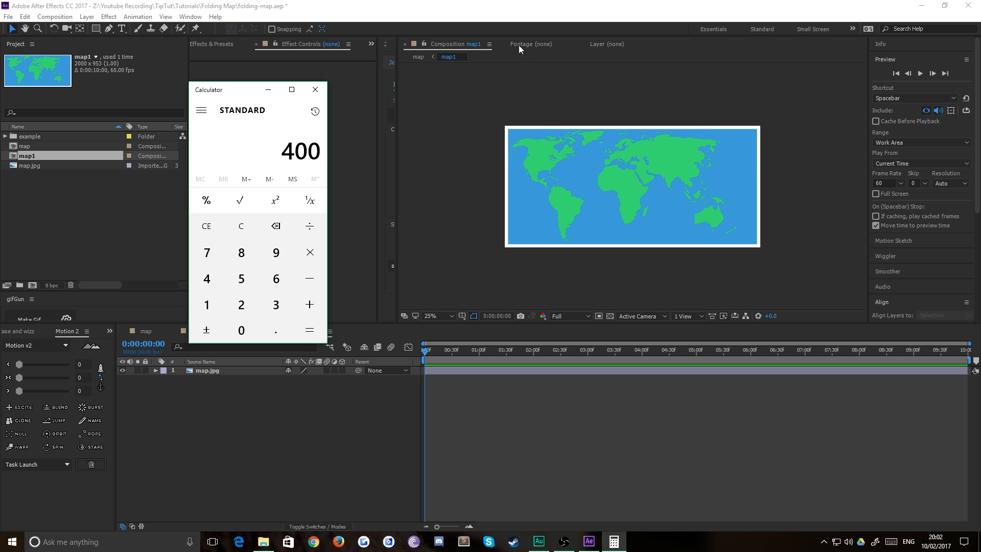
click(314, 90)
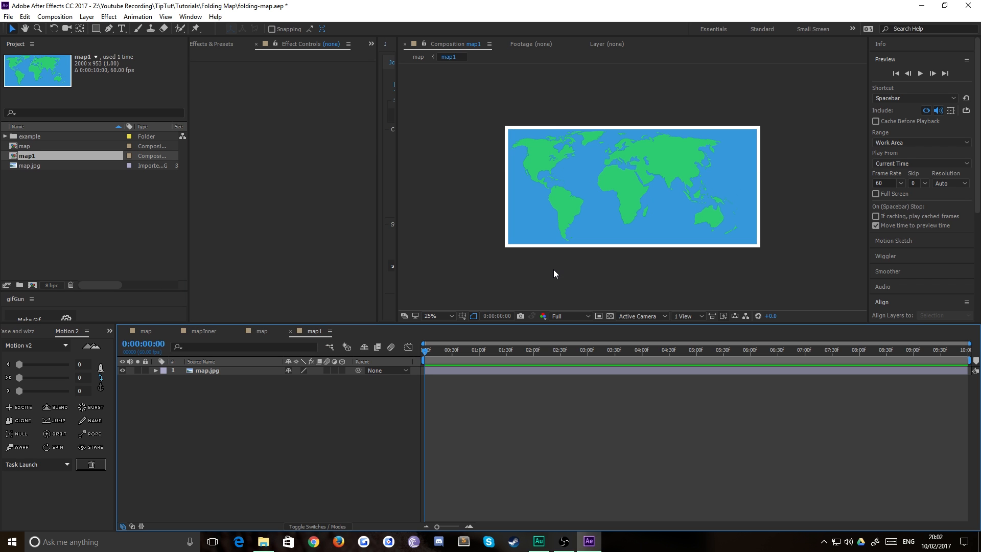
- Set the map1 composition width to 400 px
right_click(556, 274)
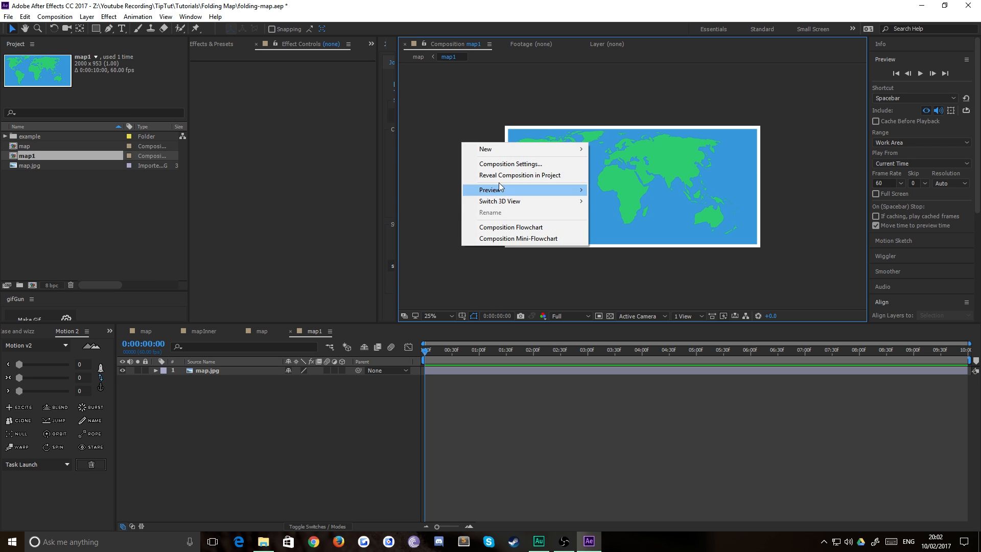
click(511, 164)
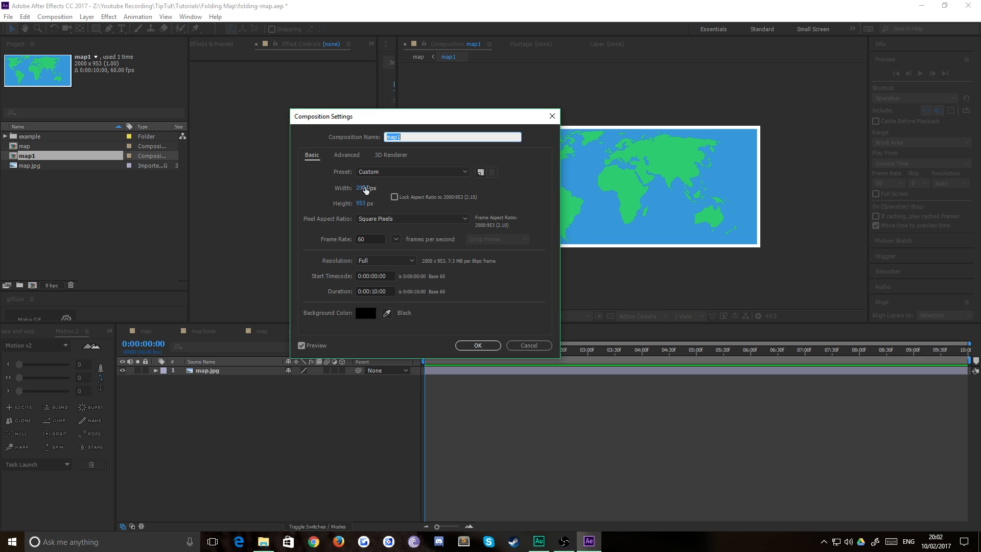
text(400)
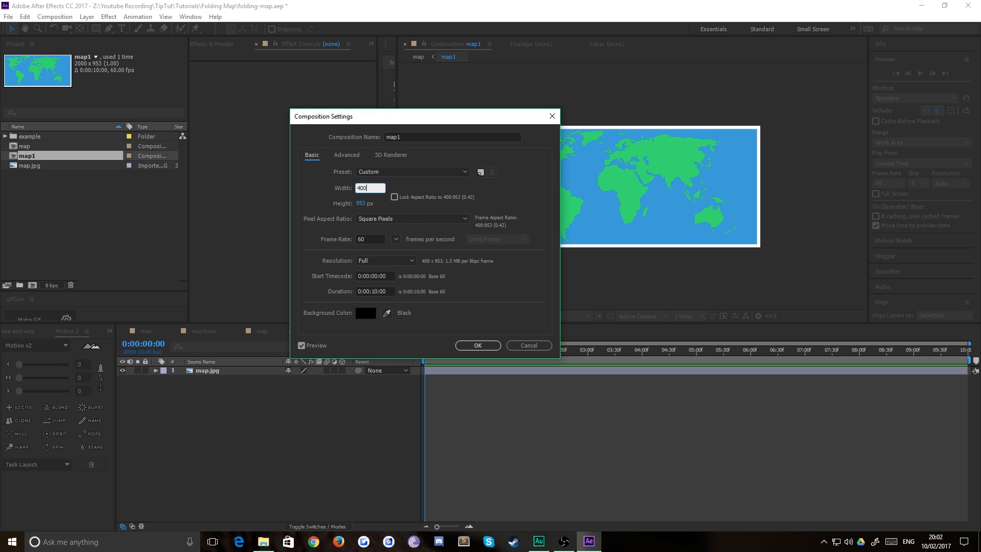
click(478, 345)
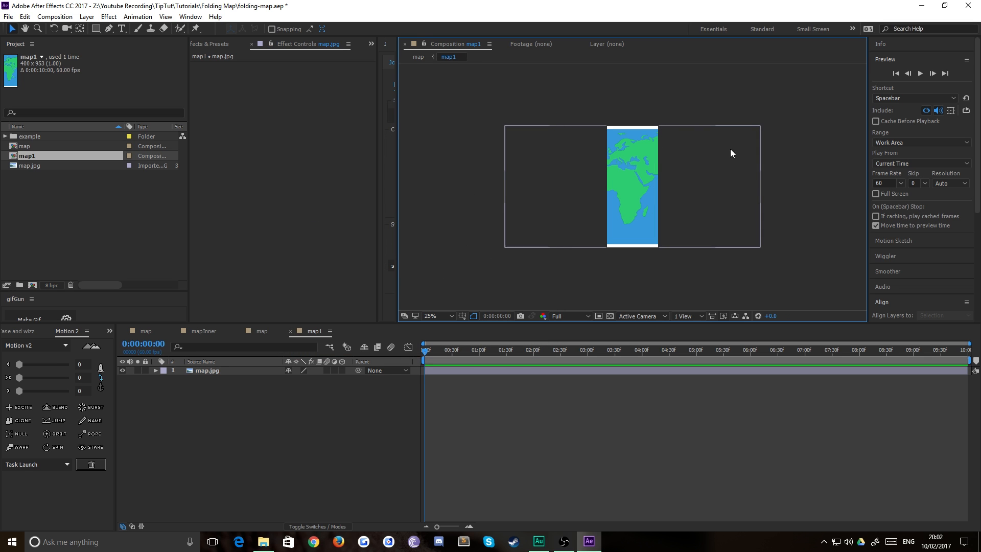
- Set the map.jpg layer's X position to 0 so the leftmost fifth fills the frame
double_click(207, 371)
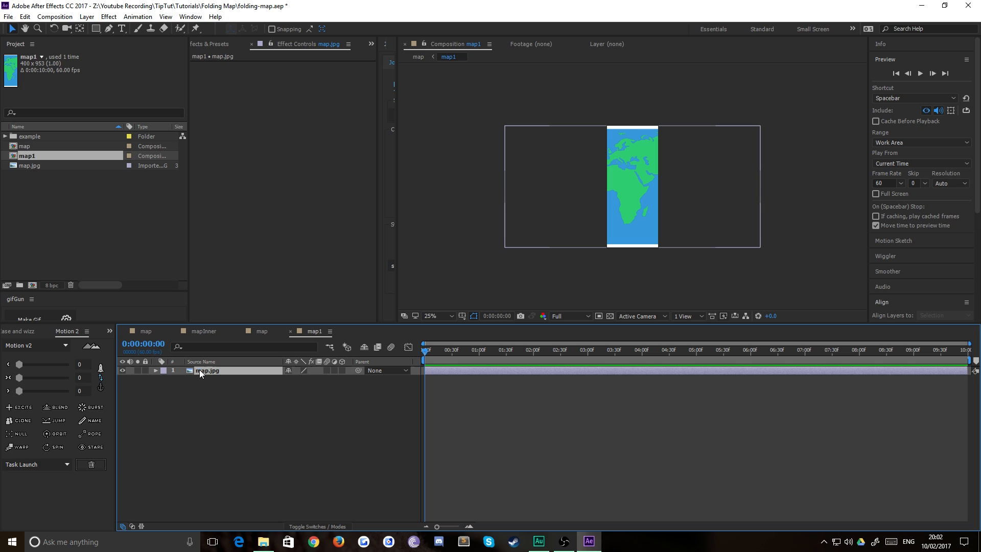
click(206, 371)
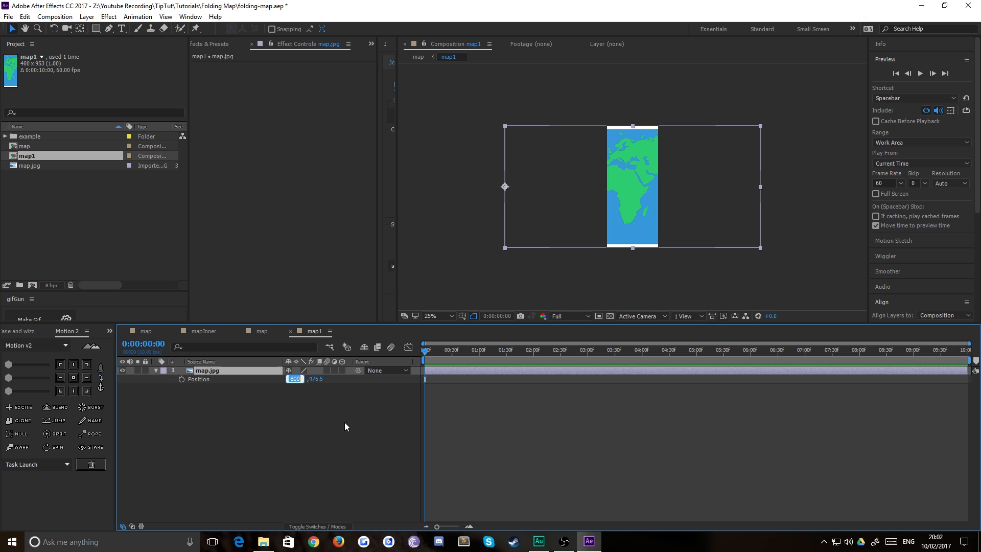
text(0)
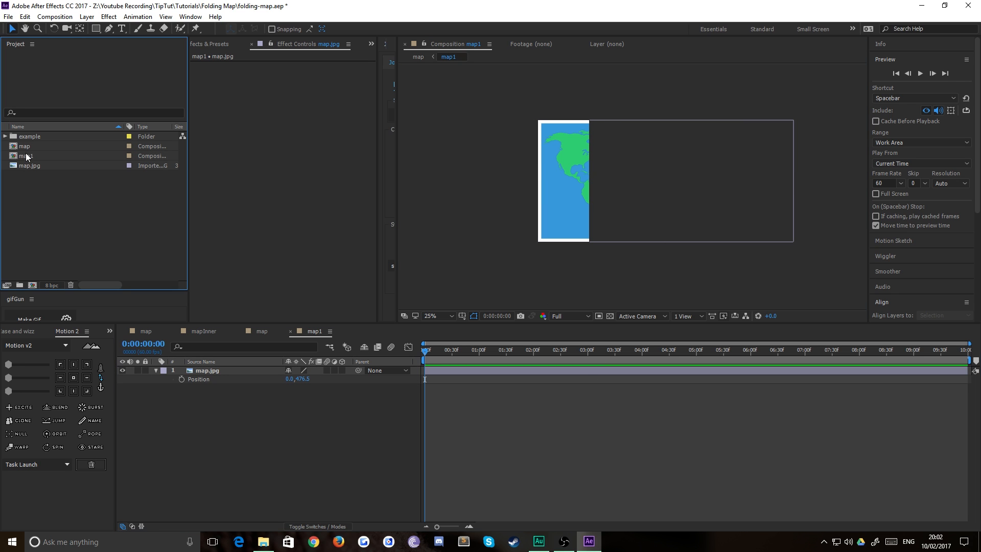
- Duplicate map1 in the Project panel and rename the copy map2
click(25, 155)
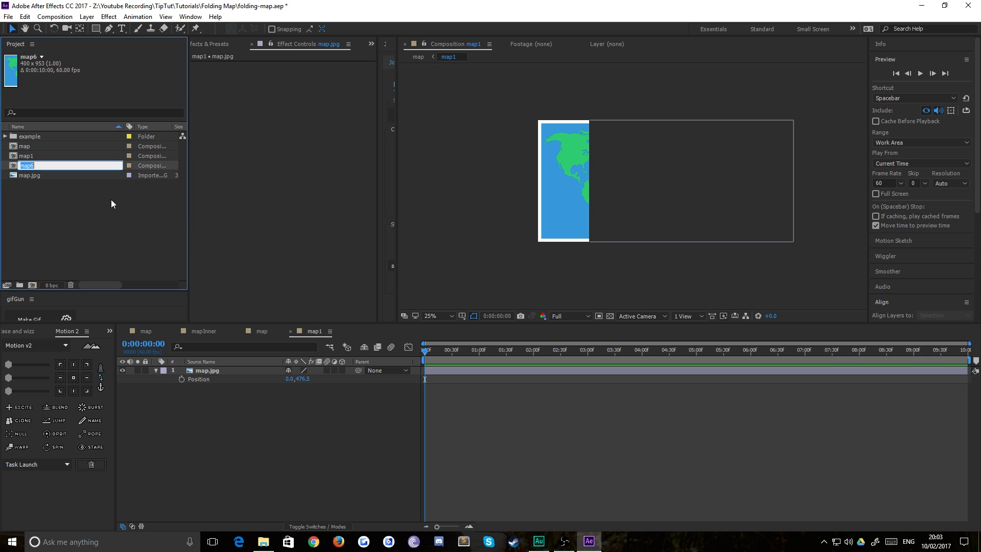
text(map2)
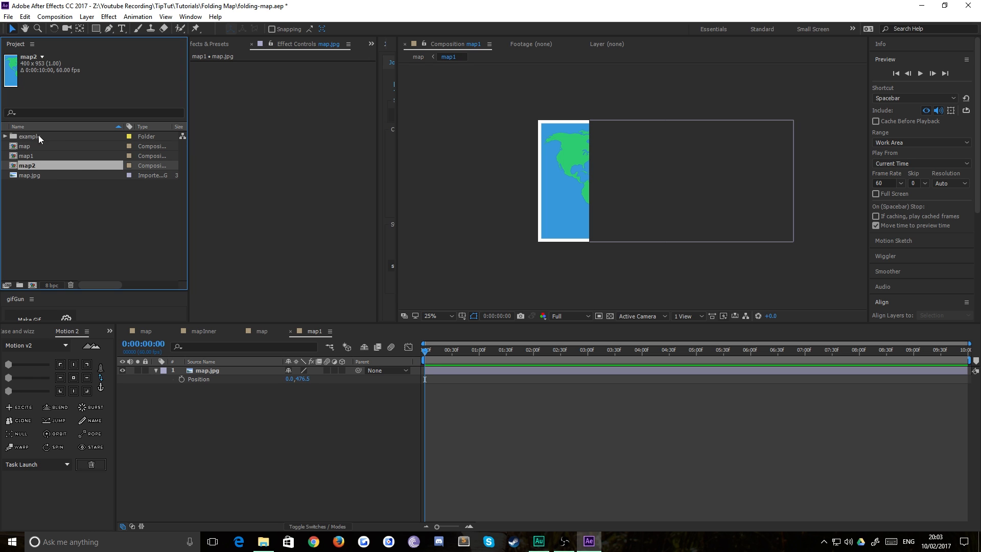
mouse_move(28, 155)
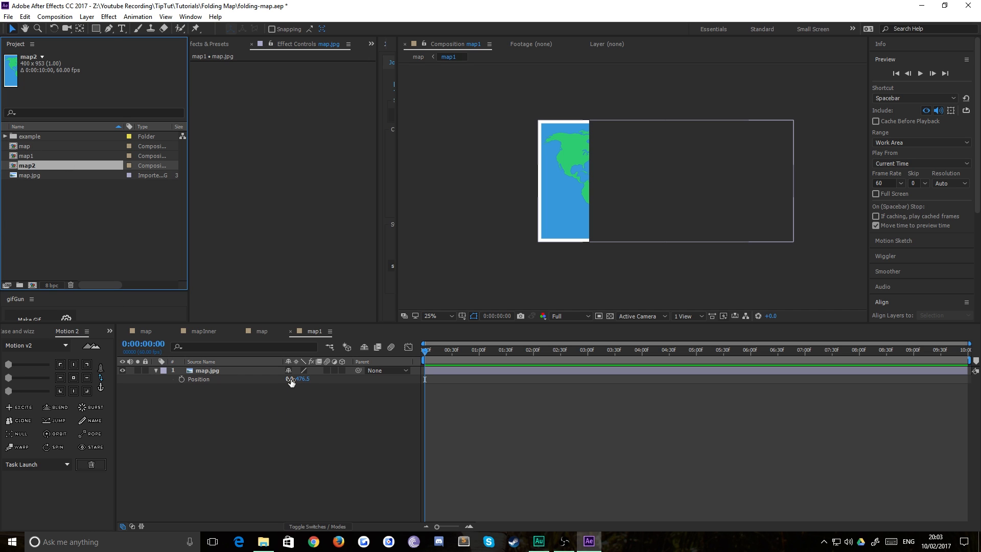
- In map2, shift the map.jpg X position by -400 to show the second slice
double_click(290, 378)
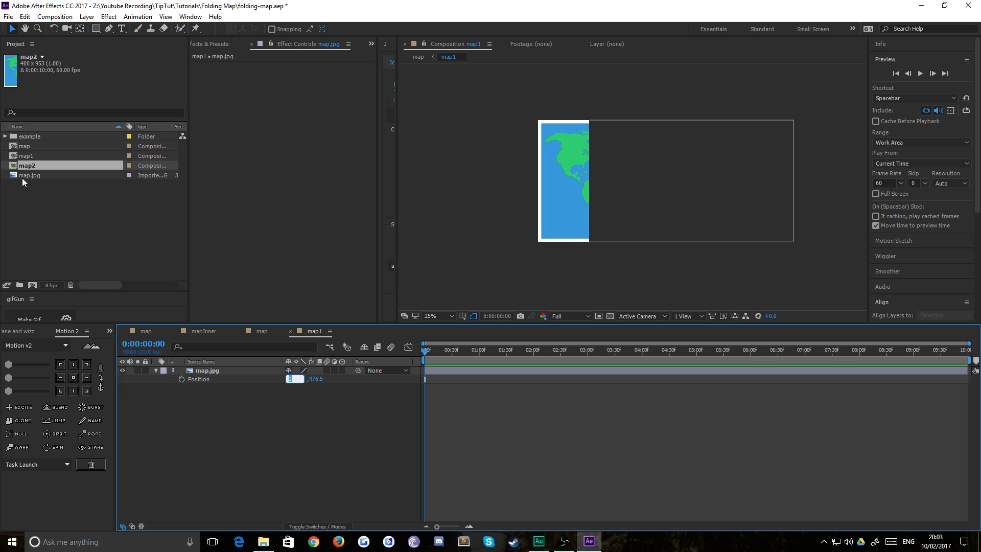
click(368, 331)
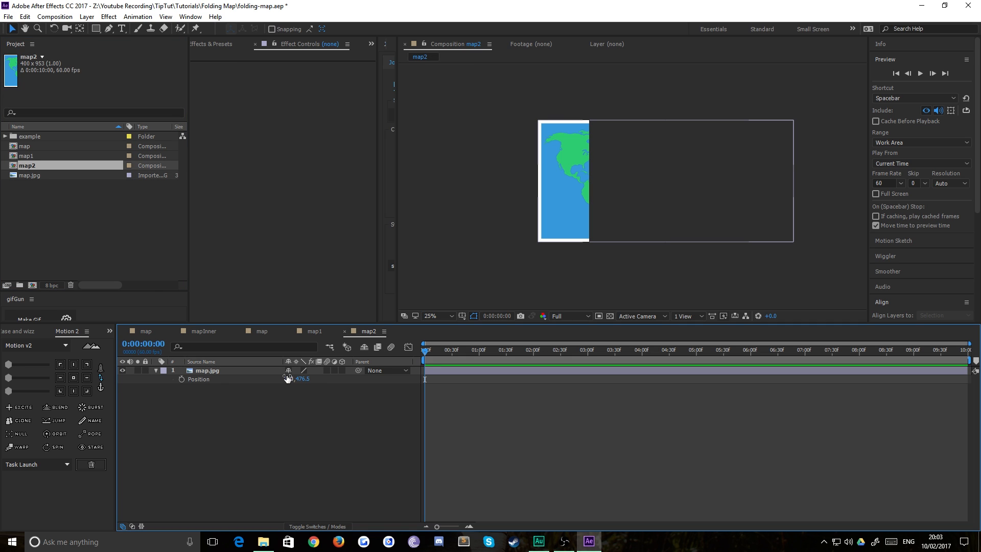
click(290, 378)
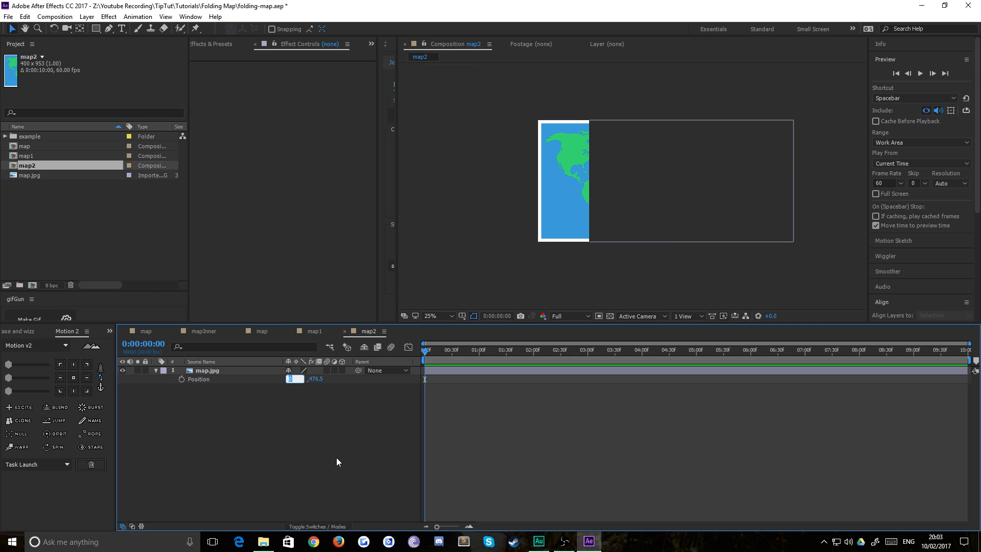
text(400.0)
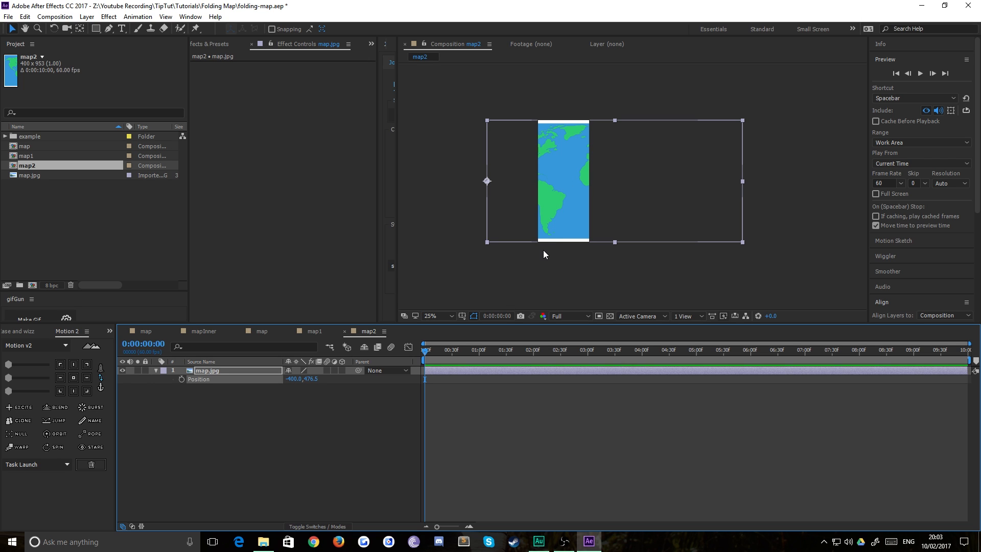
click(28, 166)
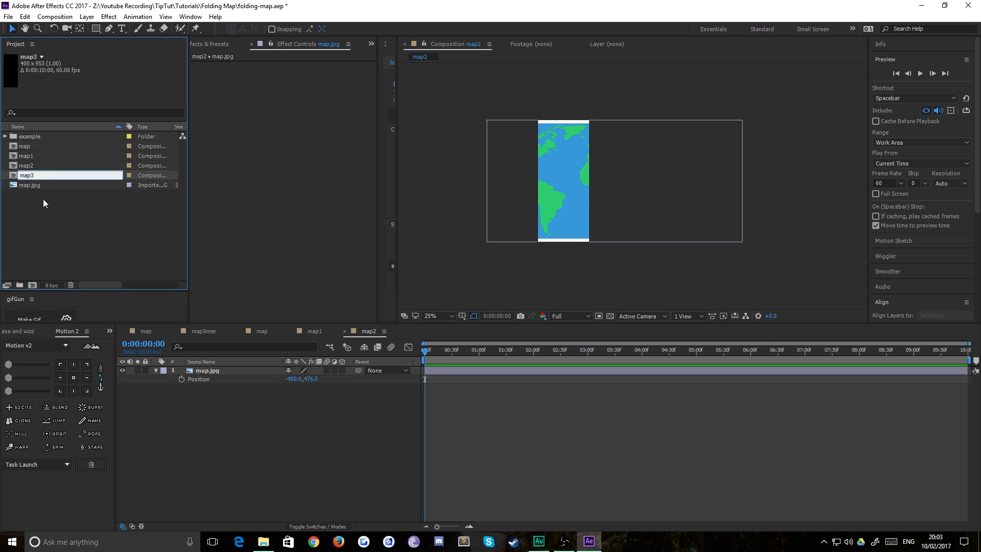
- Open map3 and offset its map image another 400 px left
double_click(293, 377)
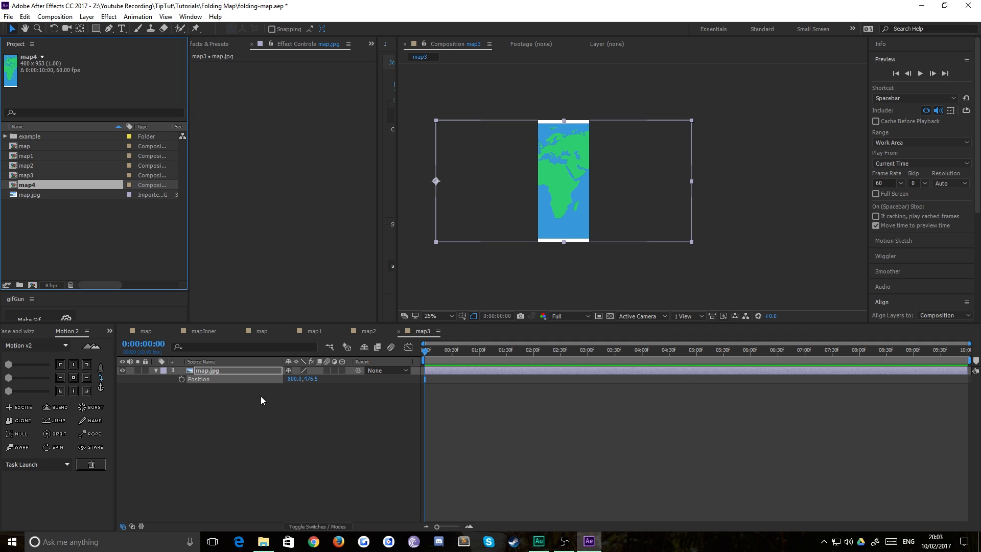
click(476, 331)
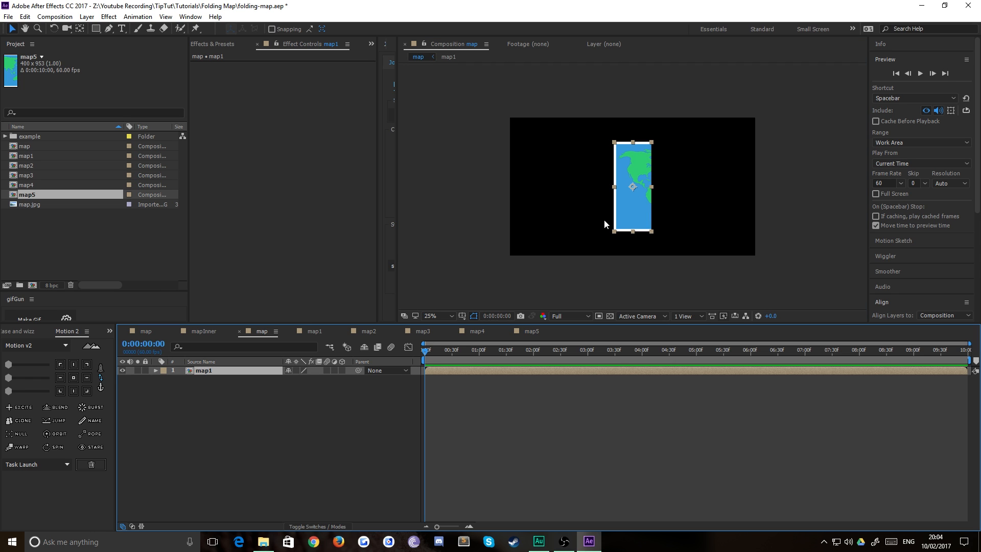
mouse_move(582, 162)
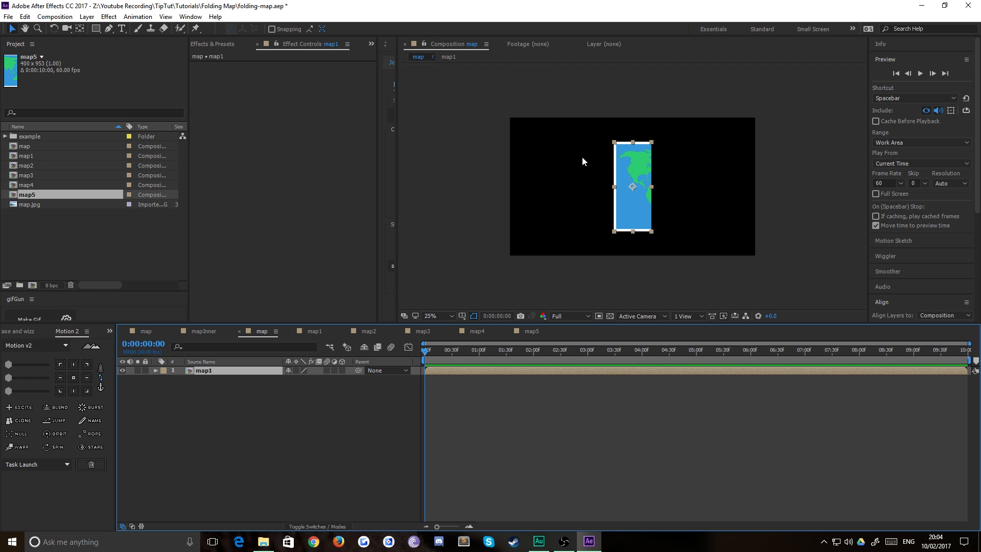
mouse_move(750, 198)
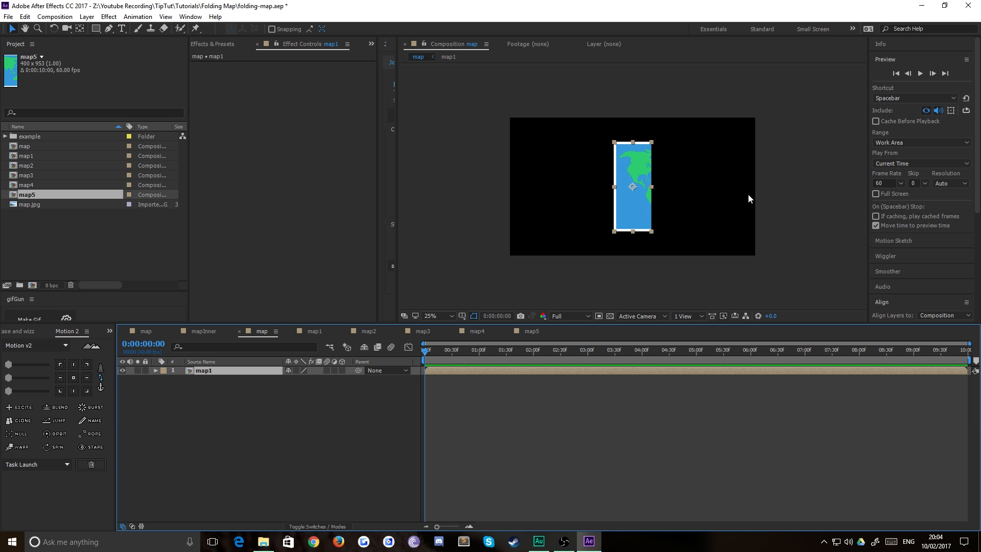
mouse_move(583, 192)
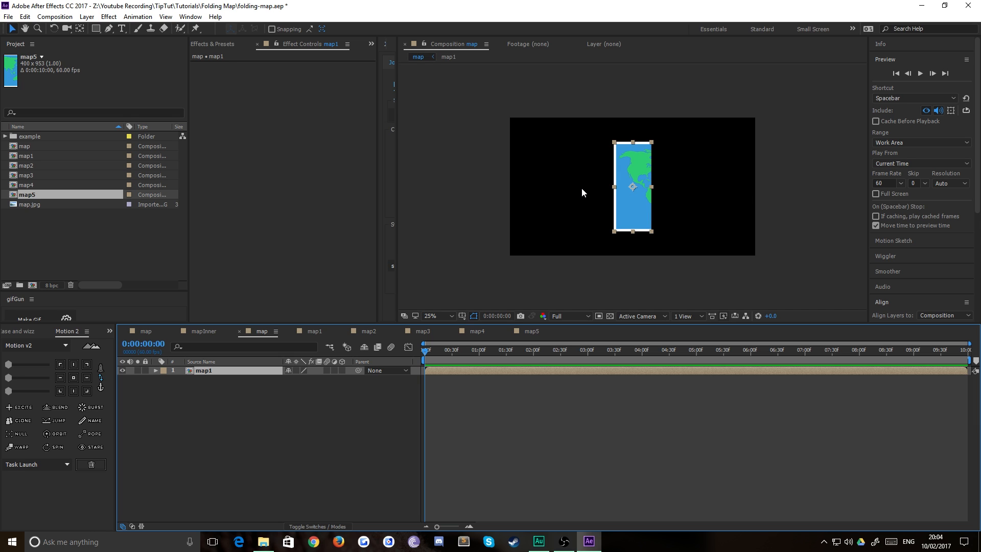
mouse_move(503, 199)
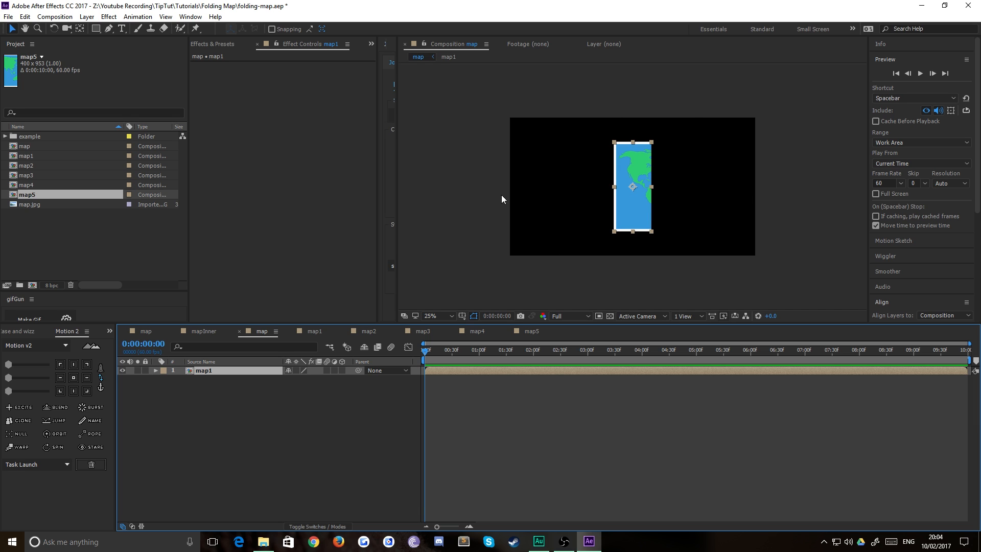
mouse_move(360, 422)
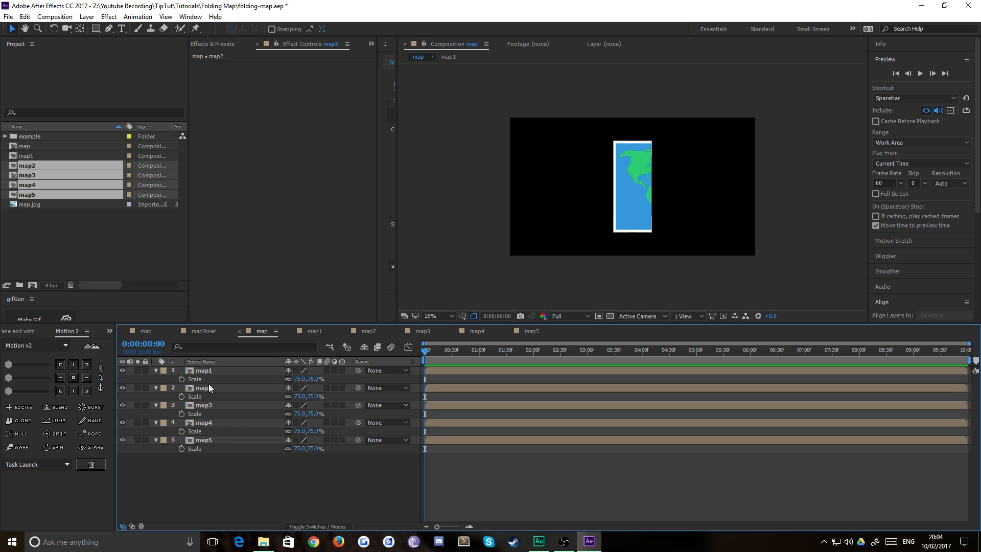
mouse_move(224, 377)
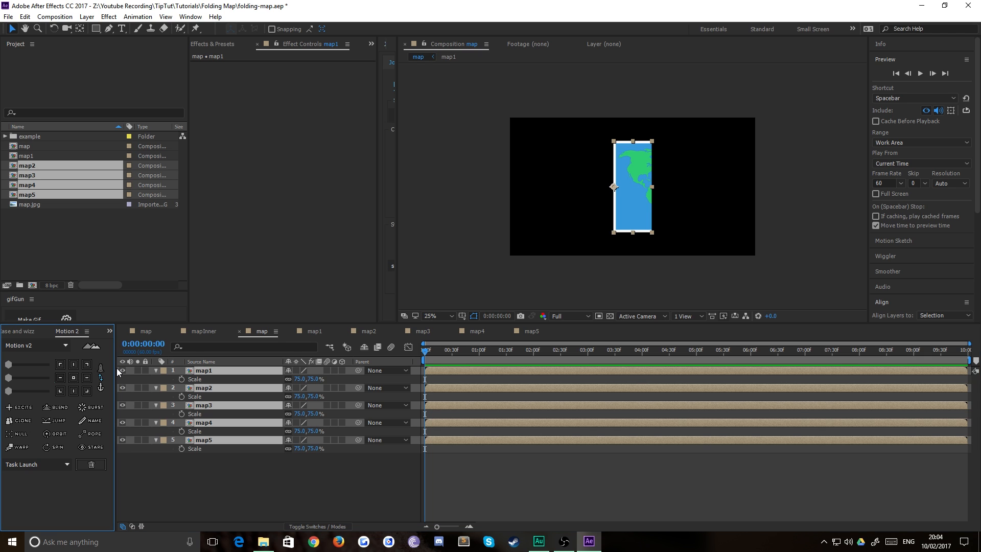
mouse_move(254, 484)
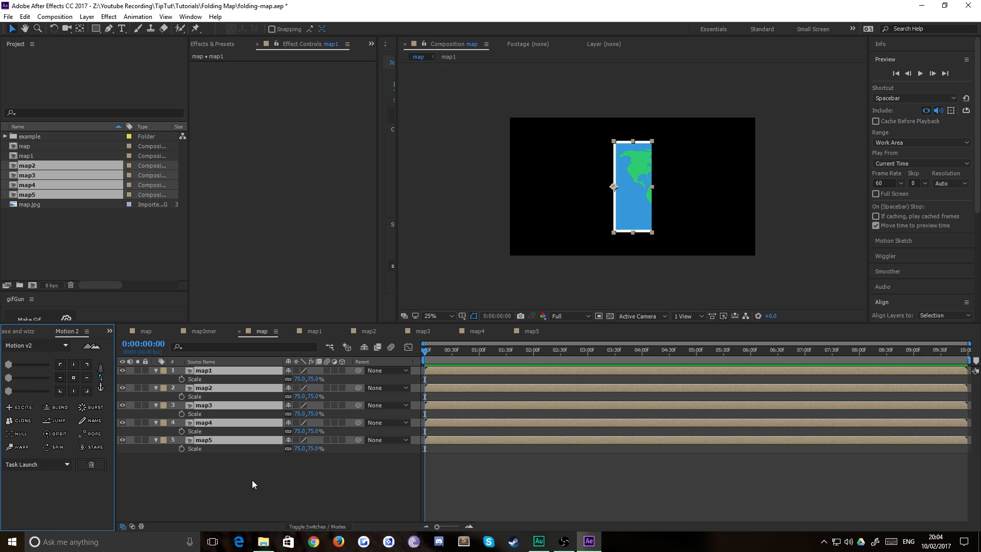
mouse_move(301, 390)
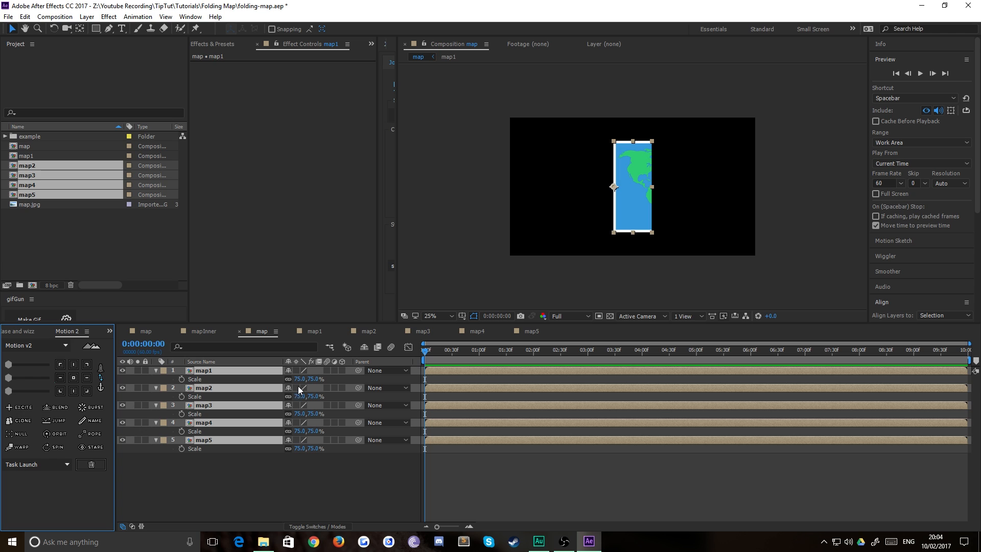
- Set the strips' X positions to 0, 400, 800, 1200 and 1600 at Y 540
double_click(298, 378)
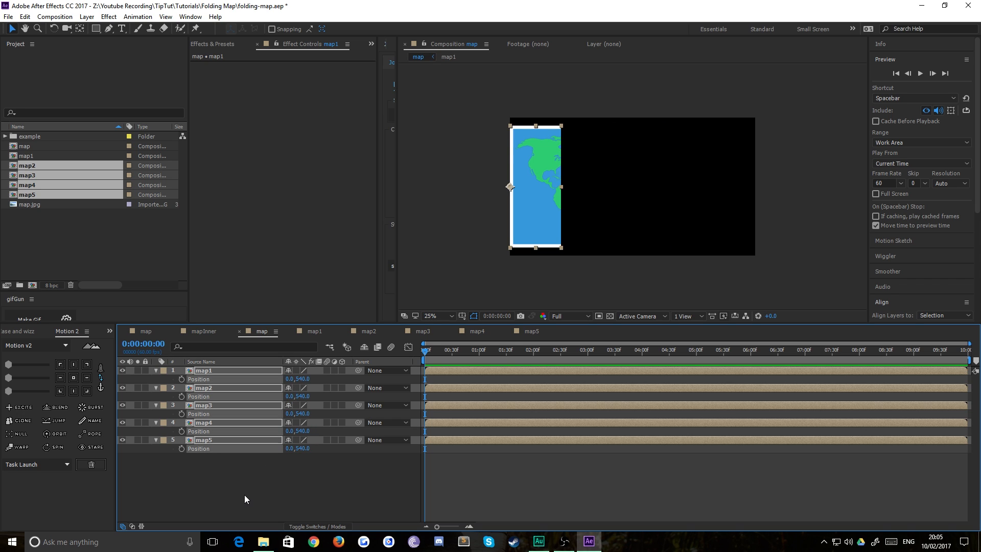
double_click(291, 397)
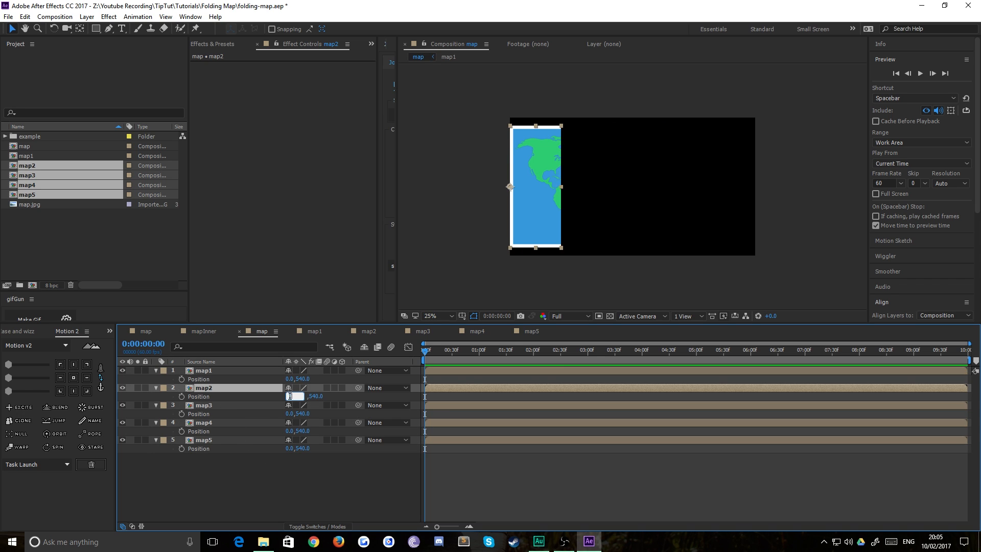
text(400.0)
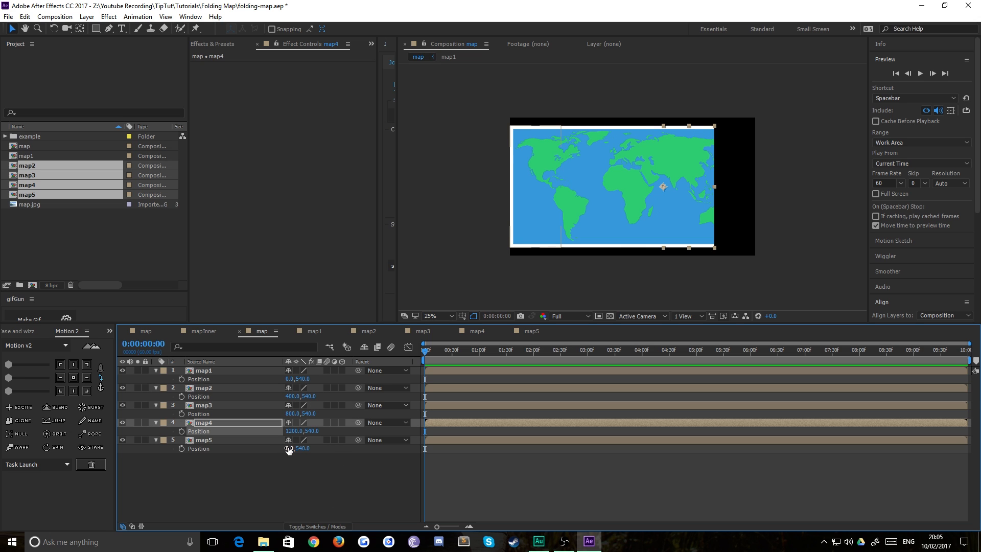
double_click(292, 448)
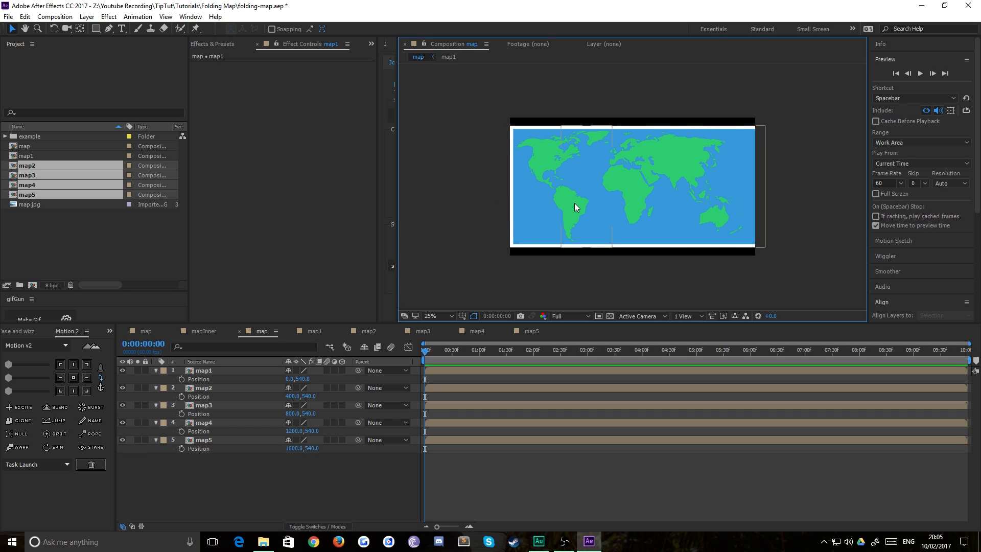
- Parent each strip to the previous one and scale map1 to 75%
click(203, 370)
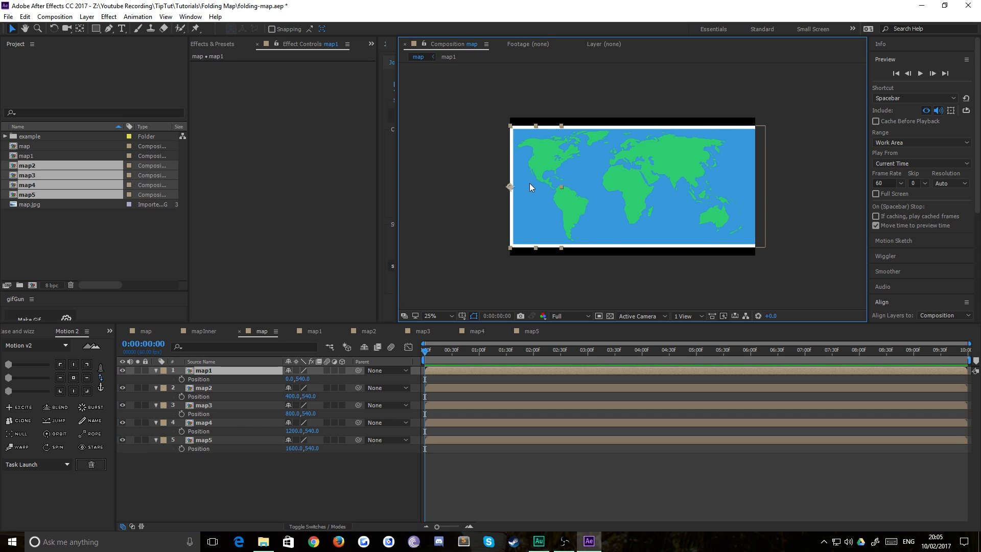
click(203, 405)
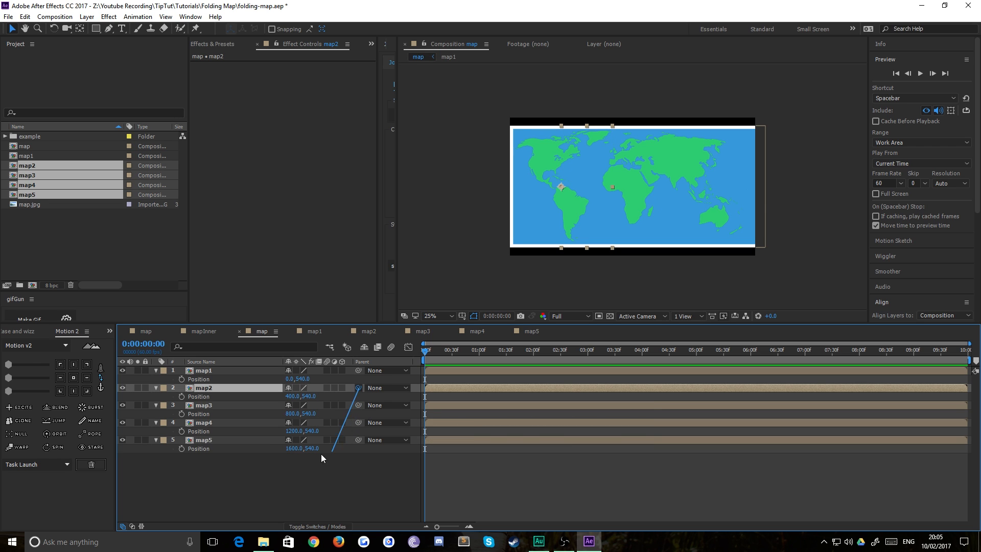
double_click(204, 370)
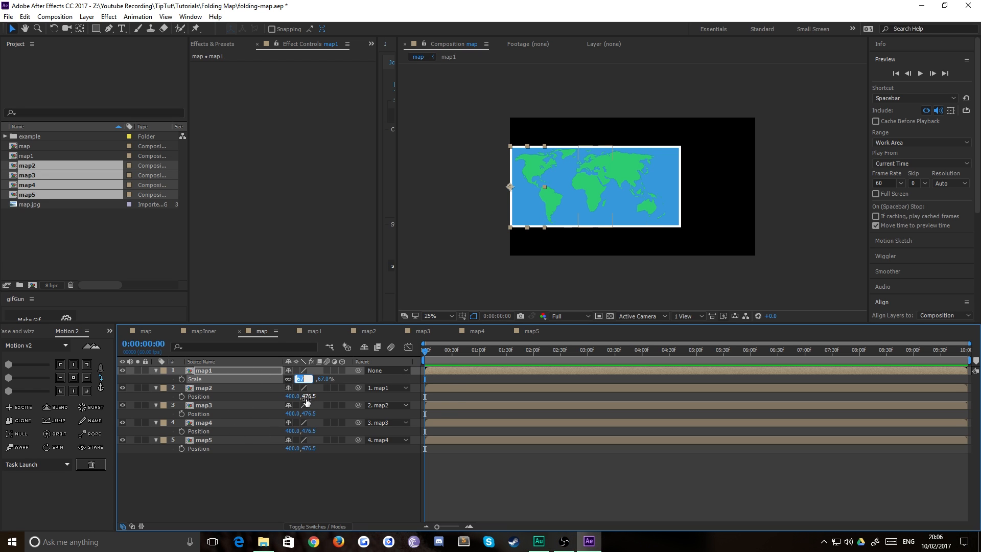
text(75.0)
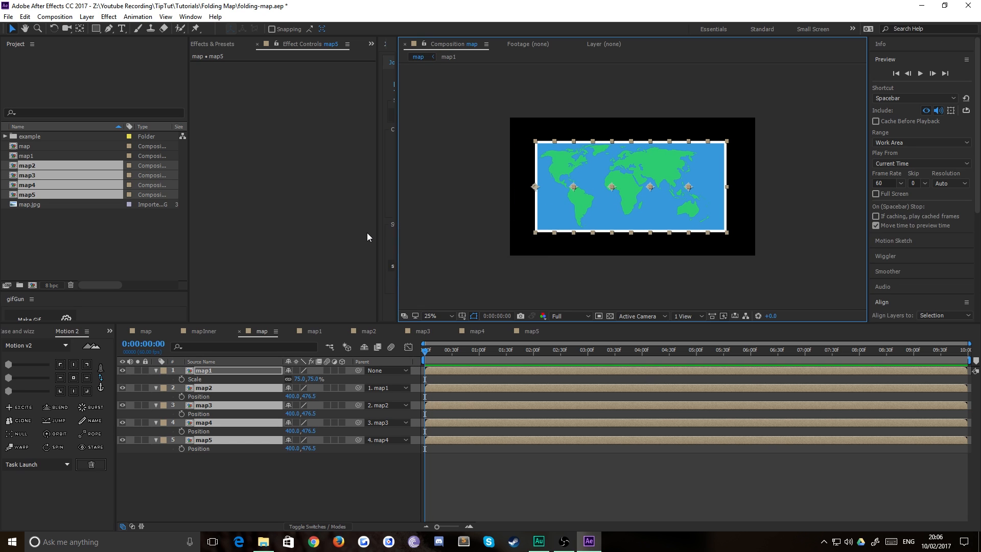
mouse_move(343, 370)
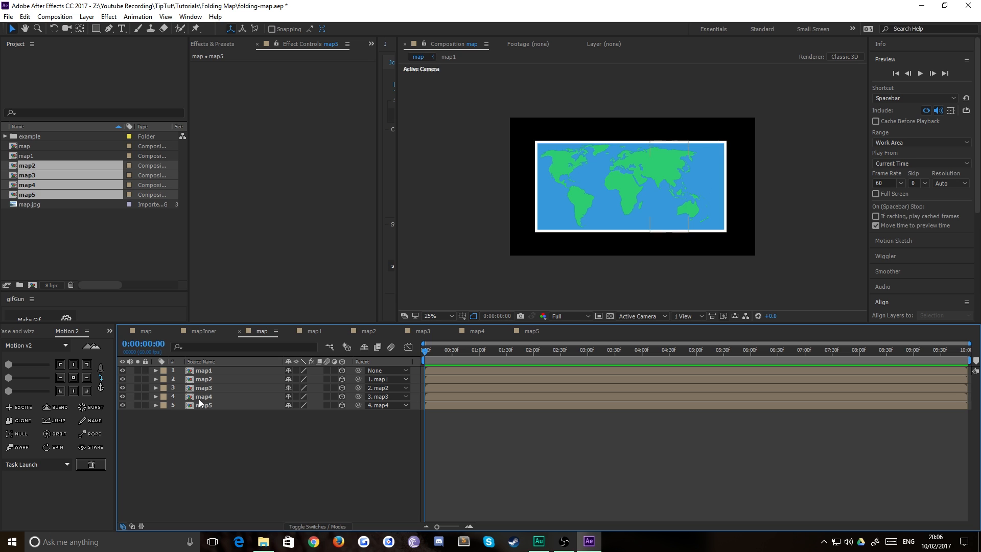
- Enable the 3D Layer switch on the map strip layers
click(204, 370)
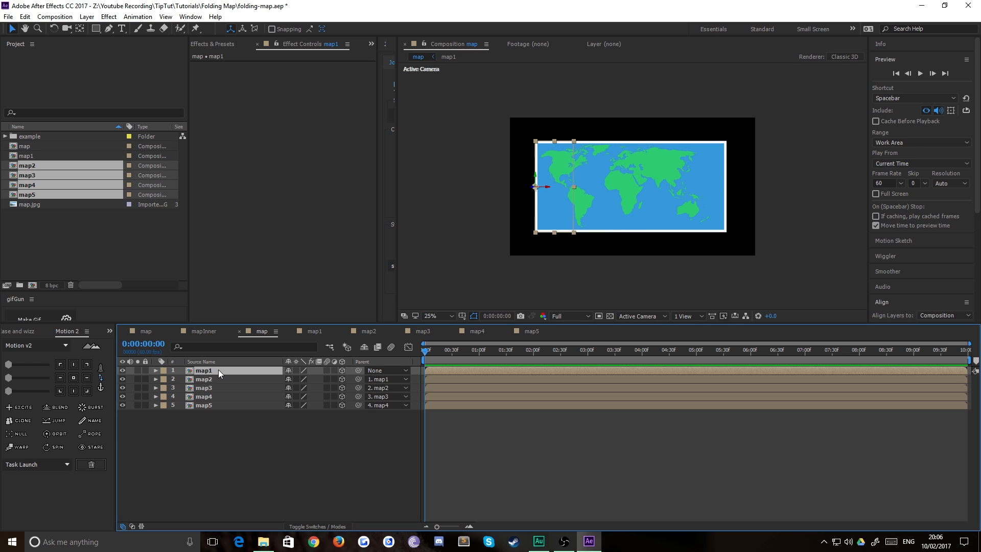
click(156, 370)
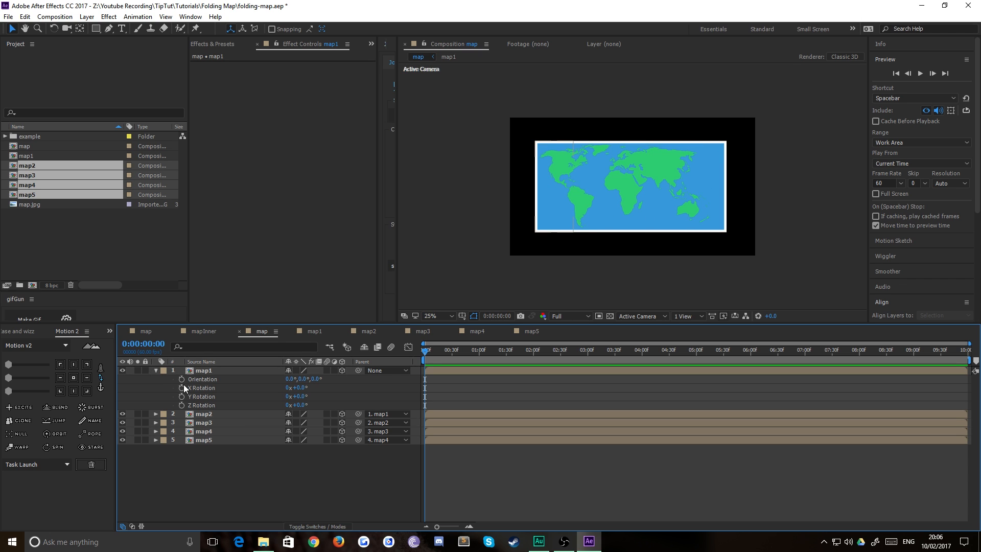
- Reveal only the Orientation property under each map strip layer
click(202, 370)
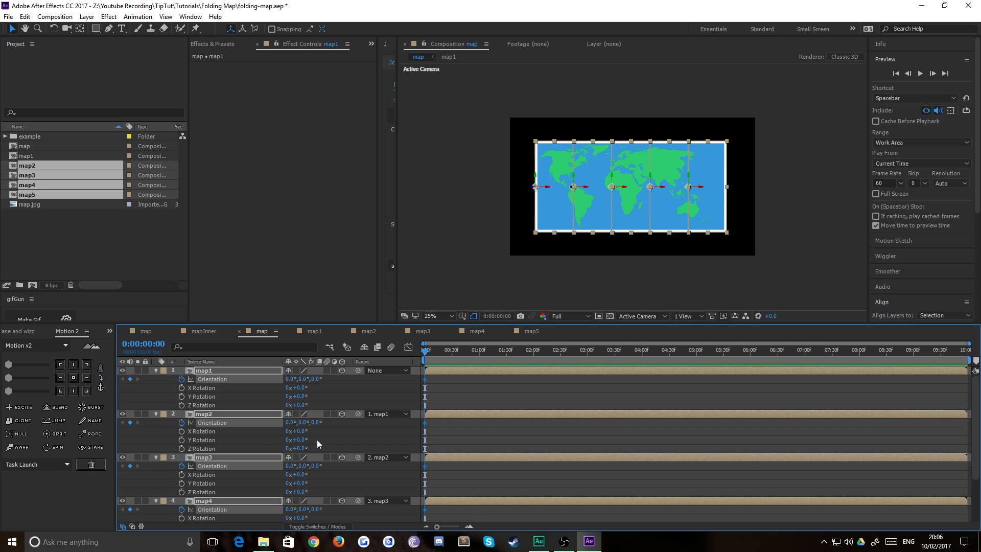
mouse_move(206, 432)
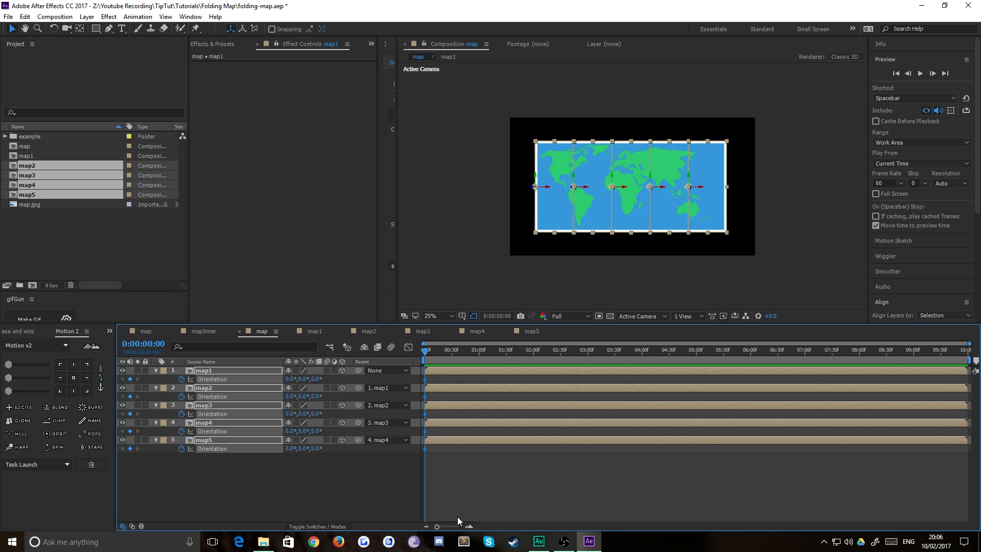
mouse_move(202, 376)
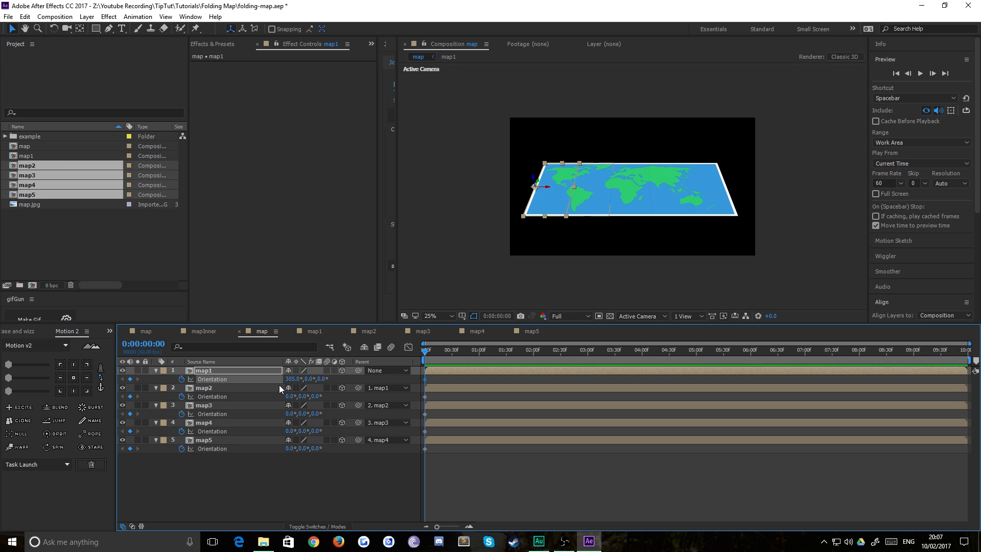
mouse_move(482, 261)
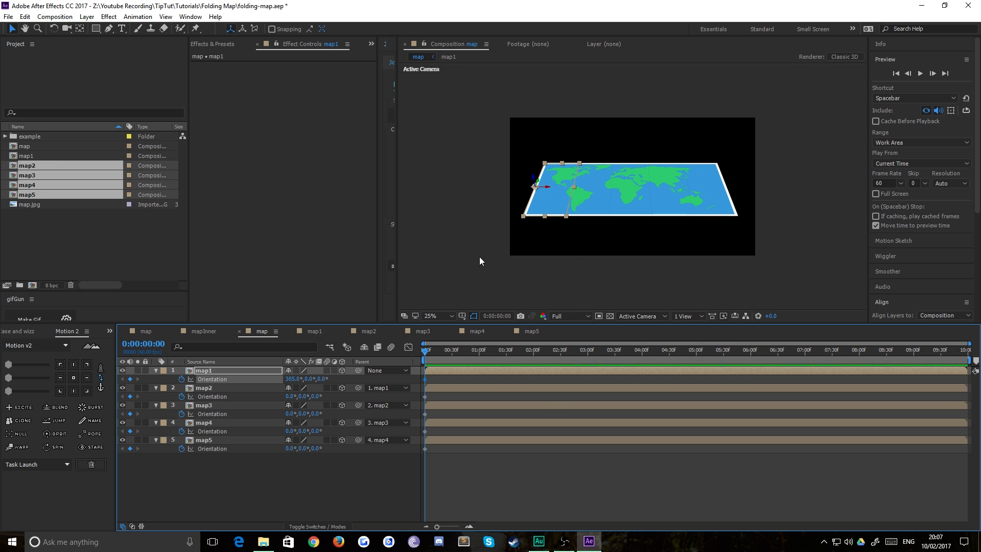
mouse_move(408, 226)
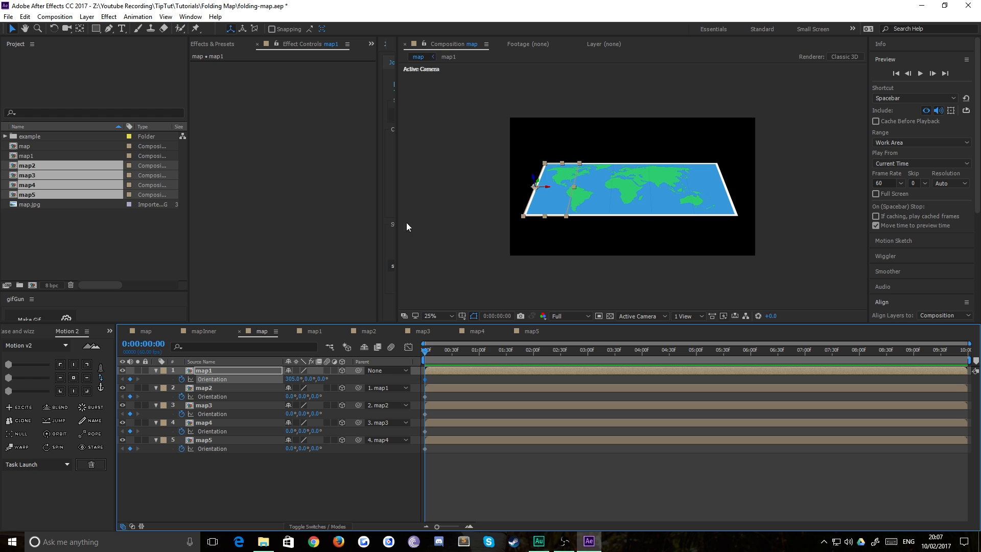
mouse_move(647, 84)
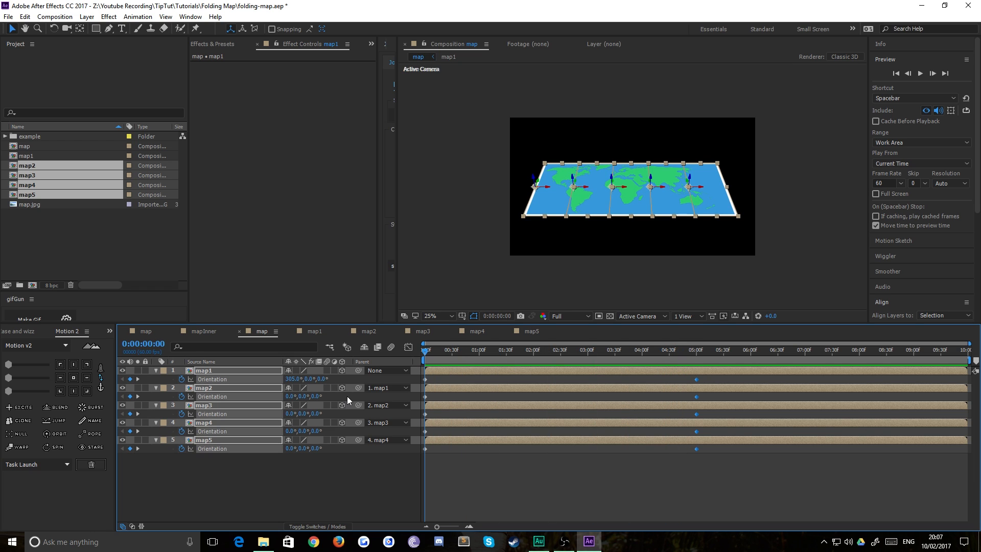
mouse_move(335, 485)
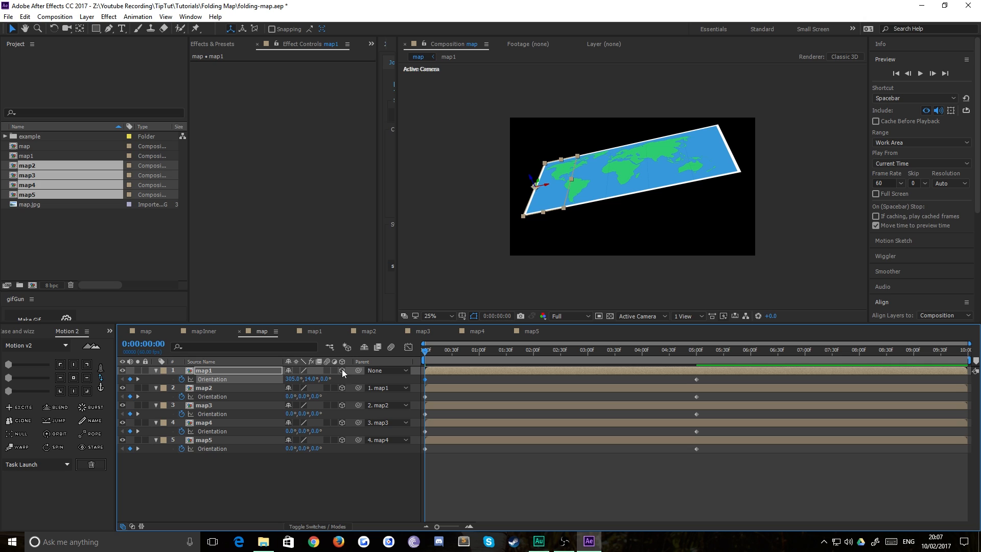
- Set map2's frame-0 Orientation to 0, 240, 0, then move on to map3
click(309, 378)
text(60)
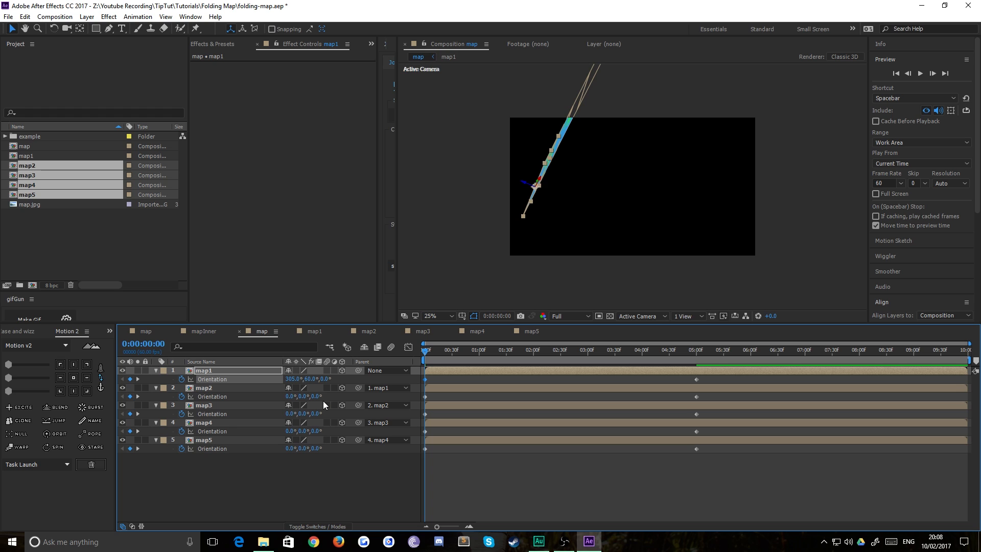
mouse_move(208, 387)
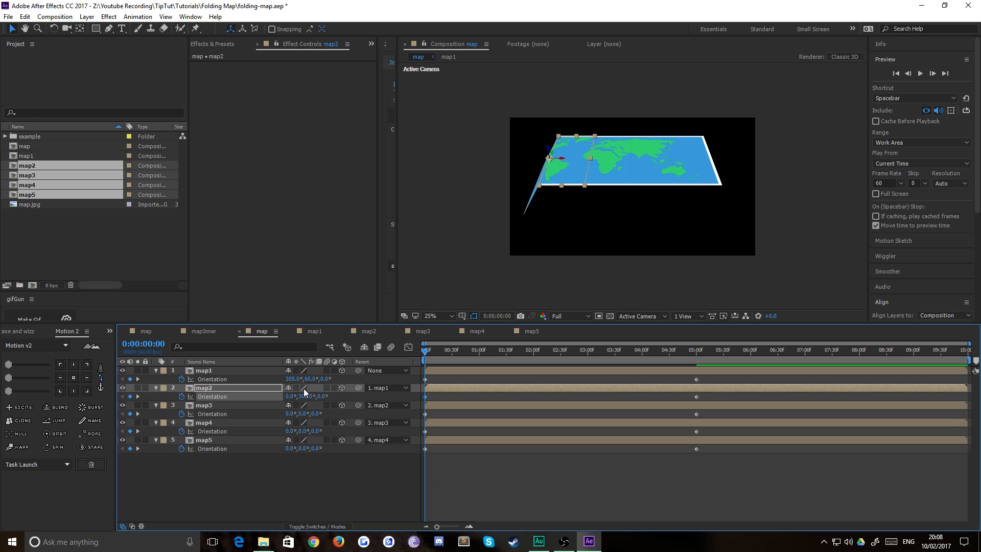
double_click(305, 396)
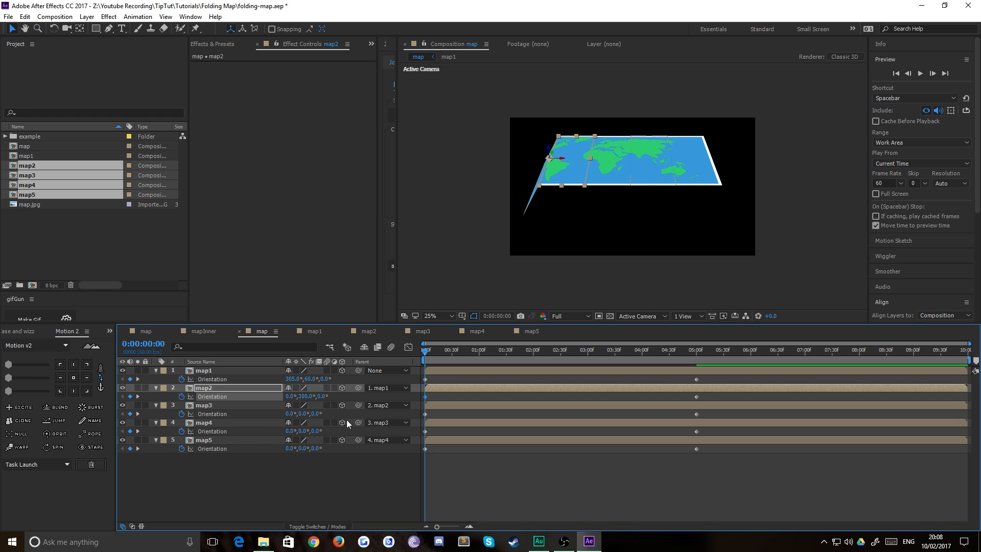
mouse_move(295, 391)
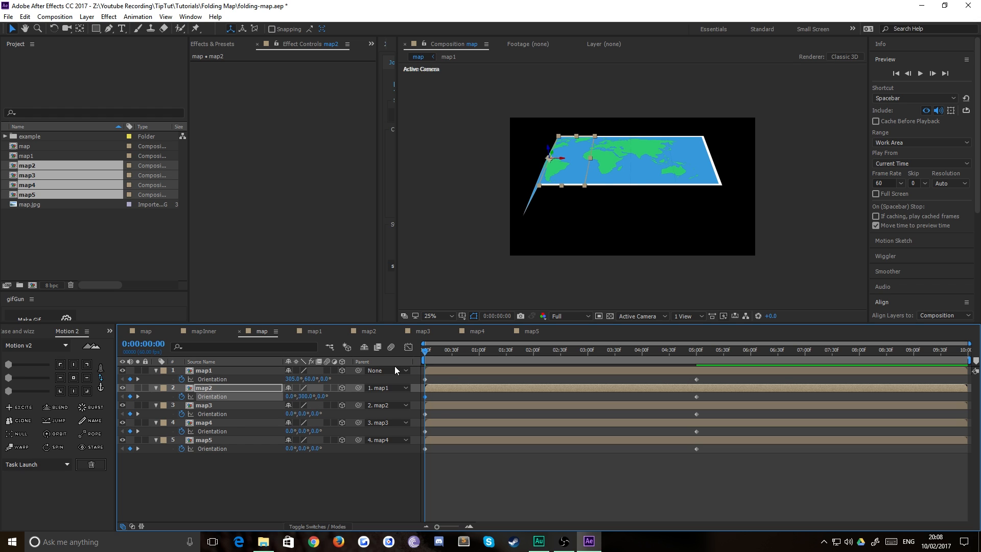
mouse_move(312, 471)
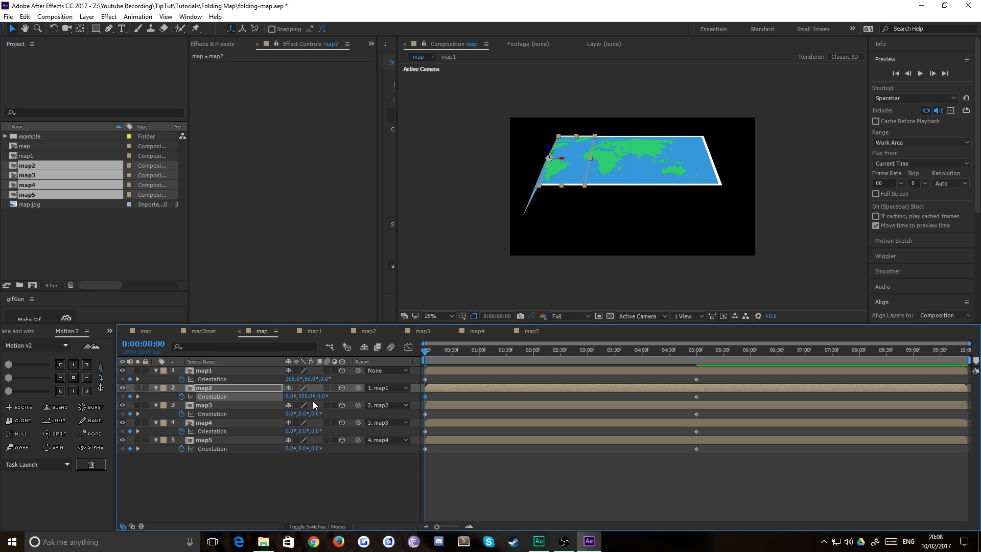
double_click(305, 396)
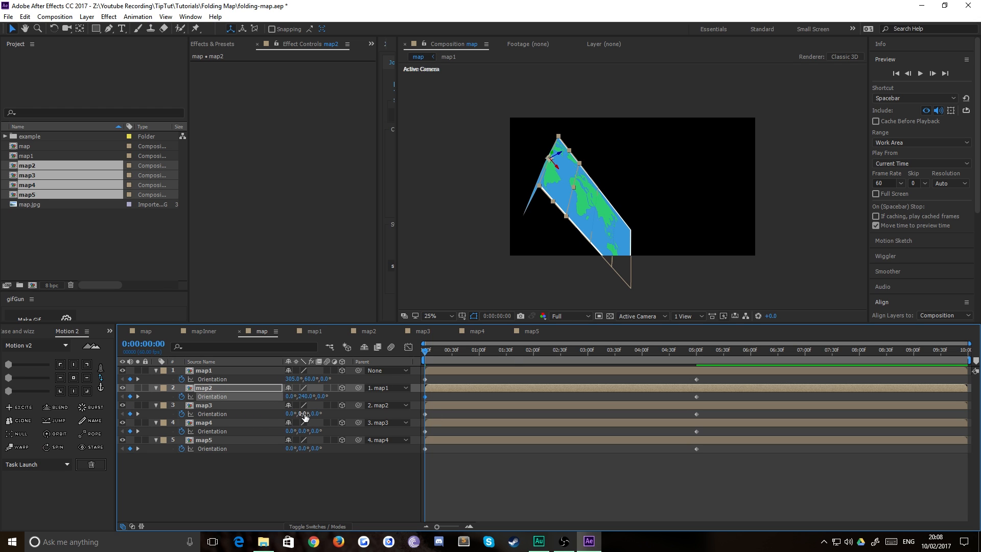
click(305, 412)
text(145)
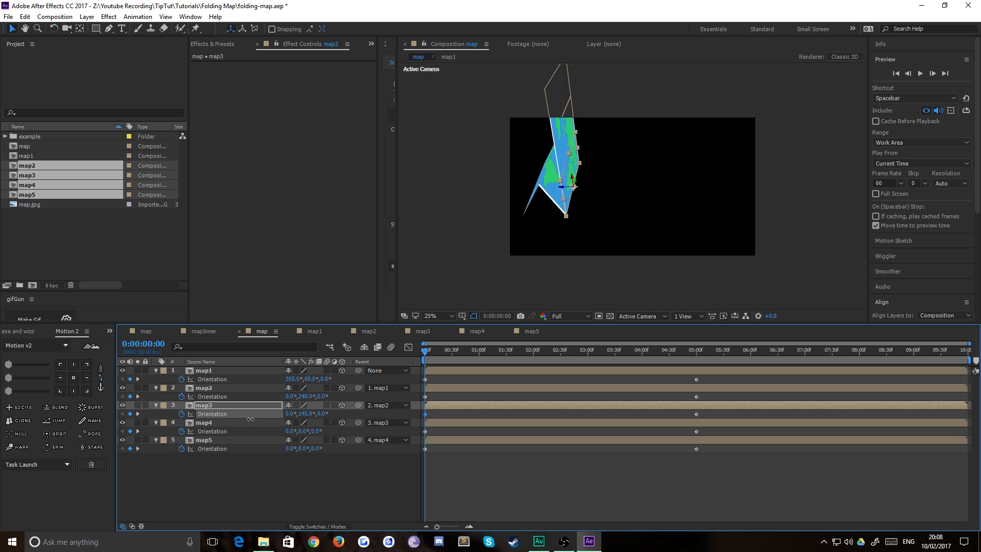
- Swing map3 around its hinge toward its 120° starting fold
drag(306, 414, 298, 414)
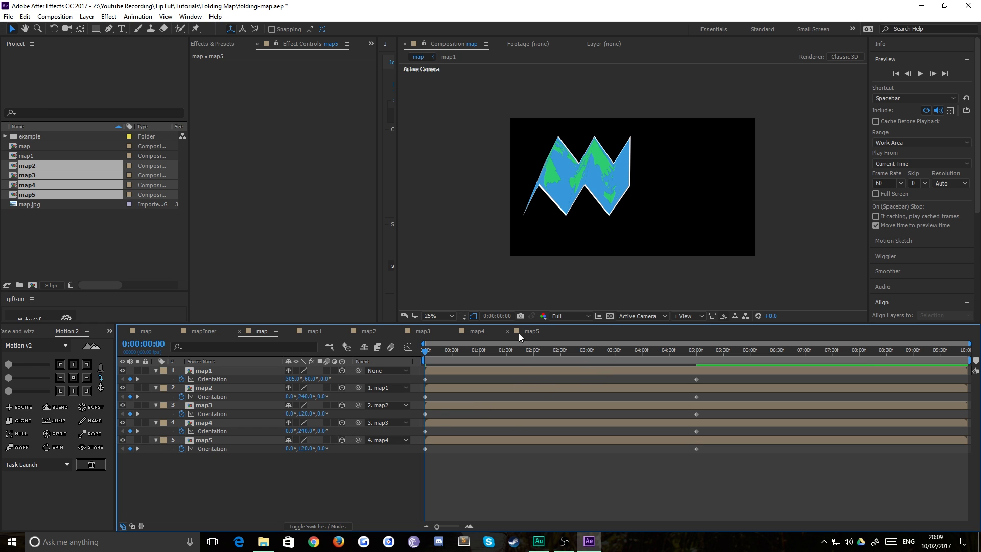
click(526, 350)
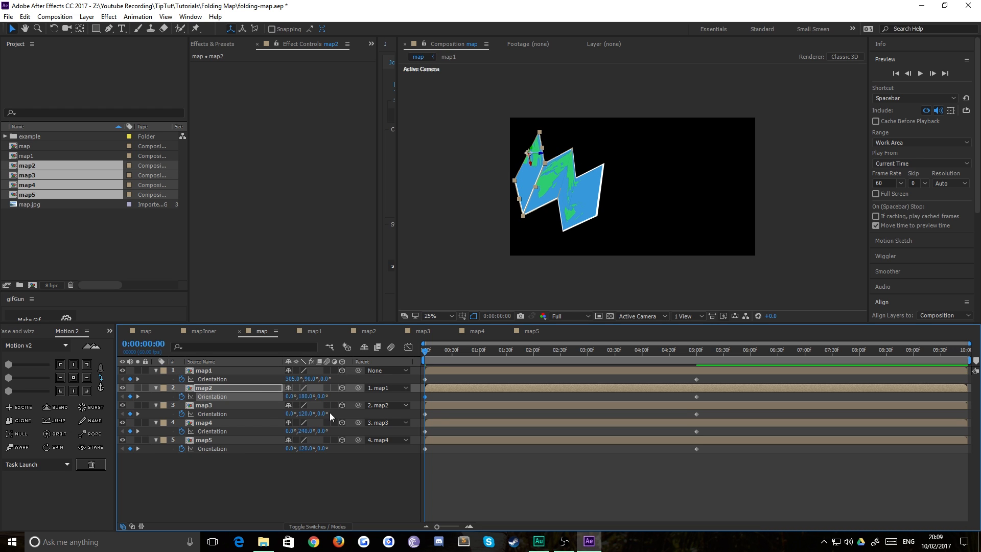
double_click(305, 413)
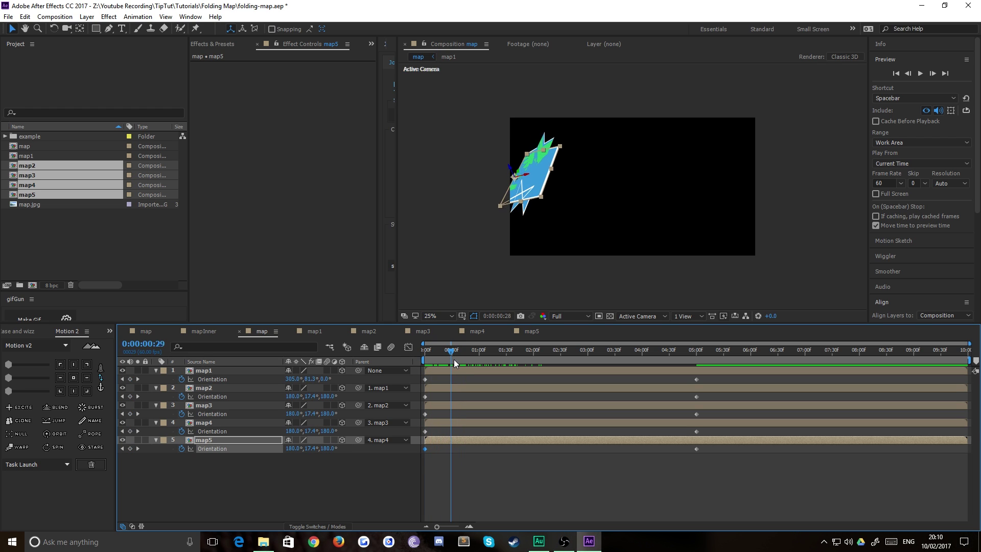
click(597, 360)
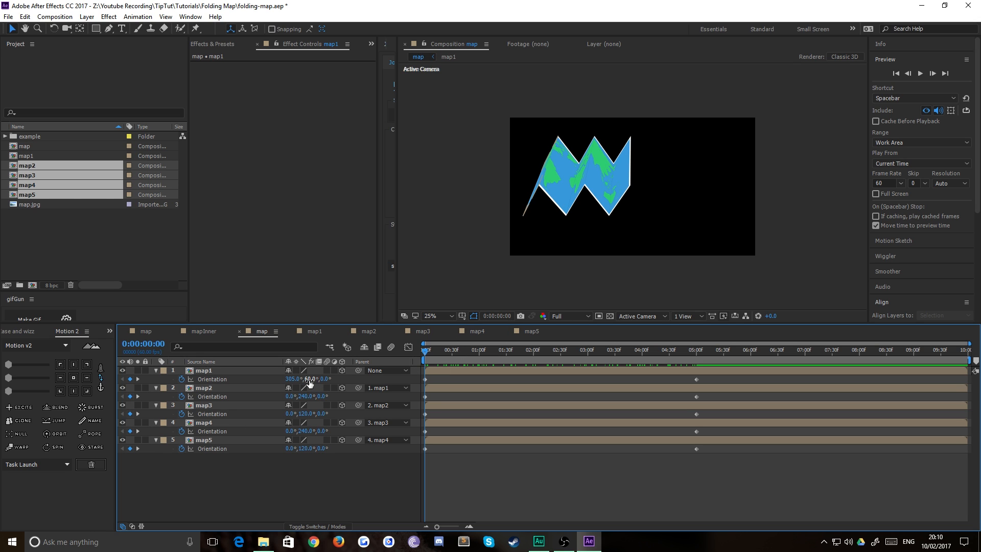
- Set map2's starting Orientation Y to 220 and scrub near 5 s to check flatness
click(309, 378)
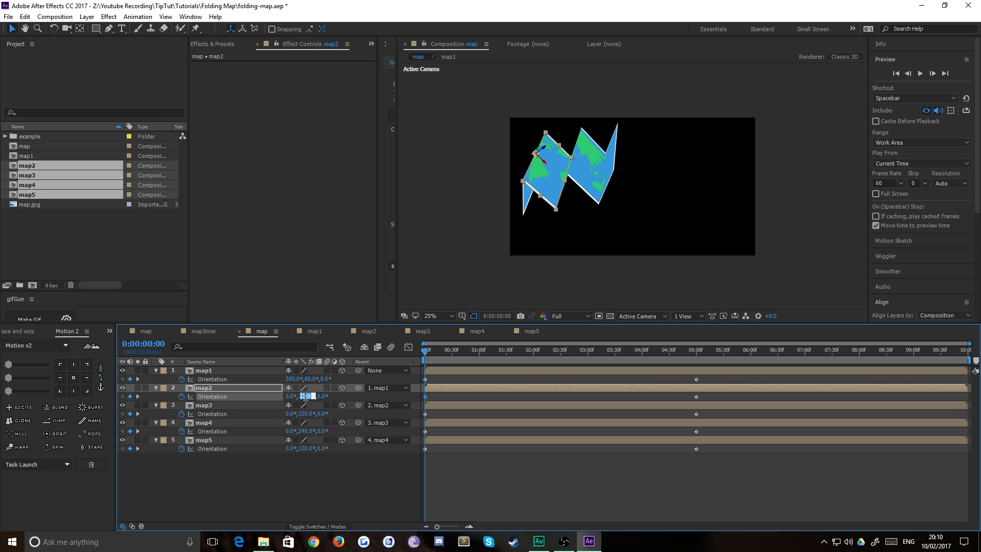
text(220)
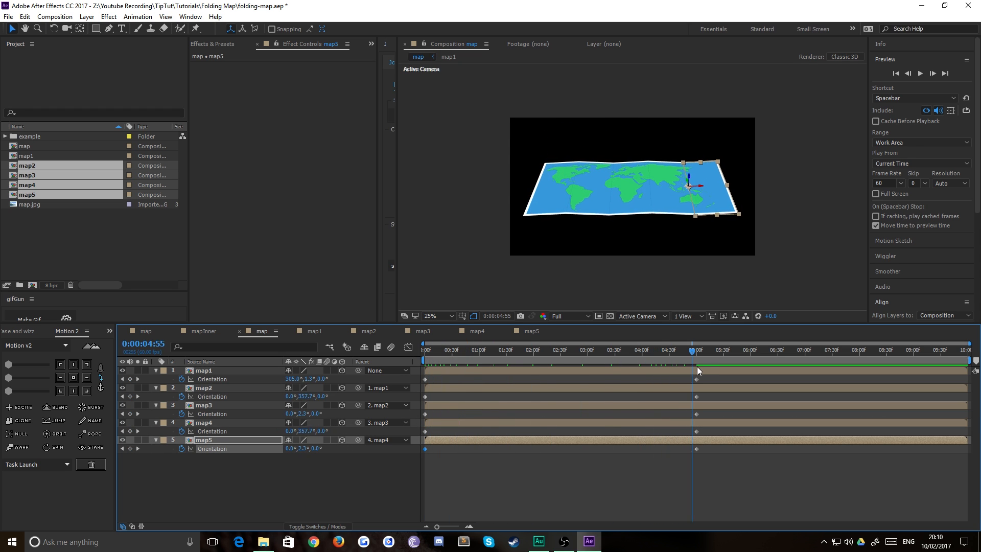
click(424, 349)
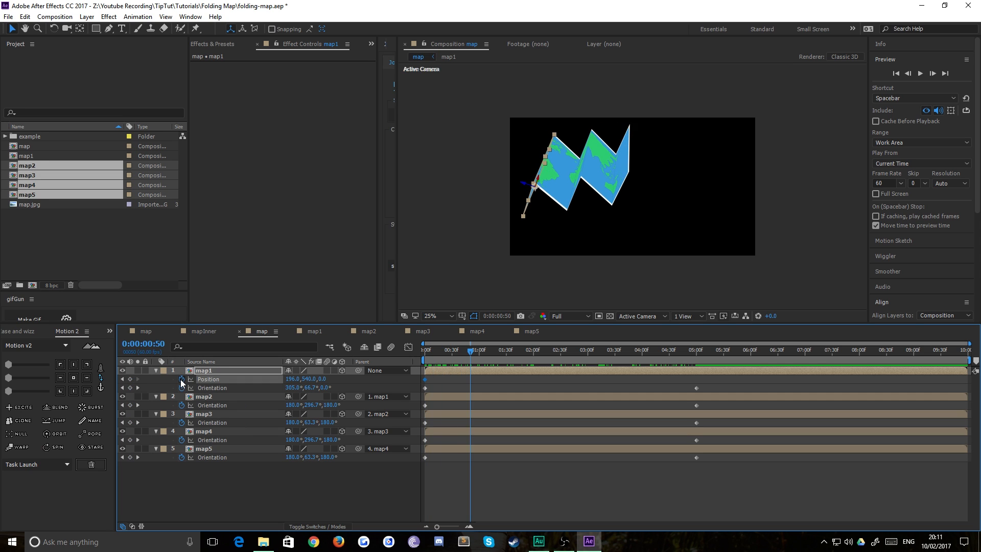
- Keyframe map1 Position at 196,540 around 1:30 and start it off-screen at X -524
click(506, 351)
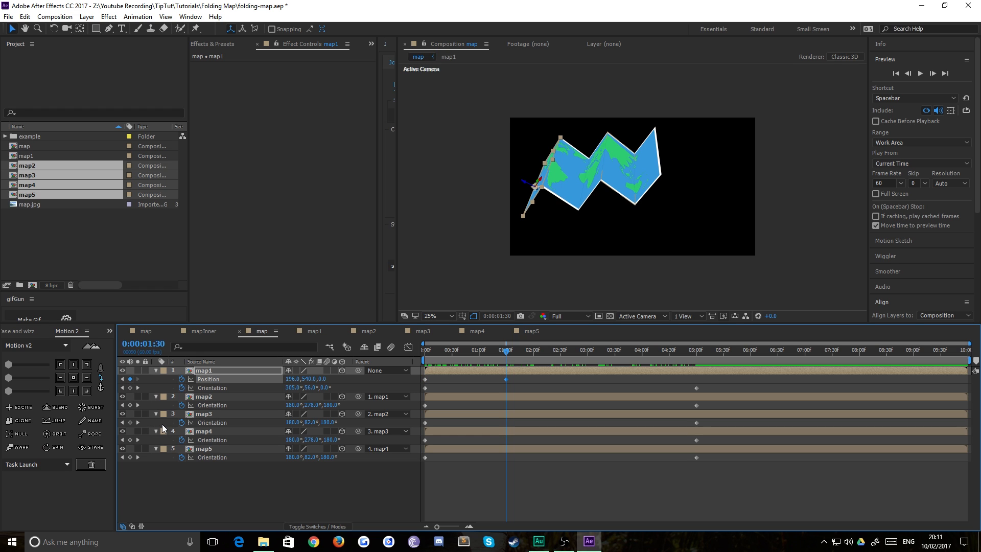
click(423, 350)
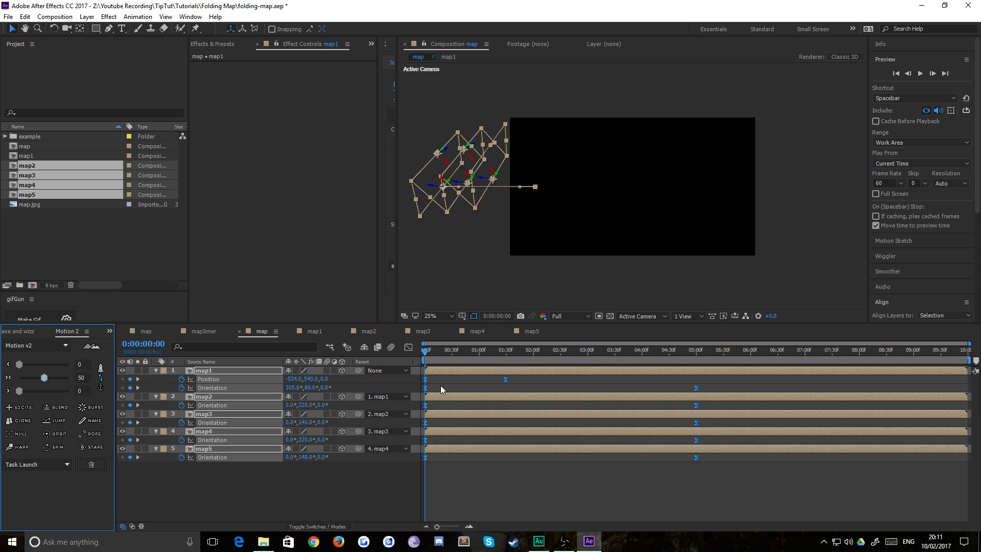
click(698, 350)
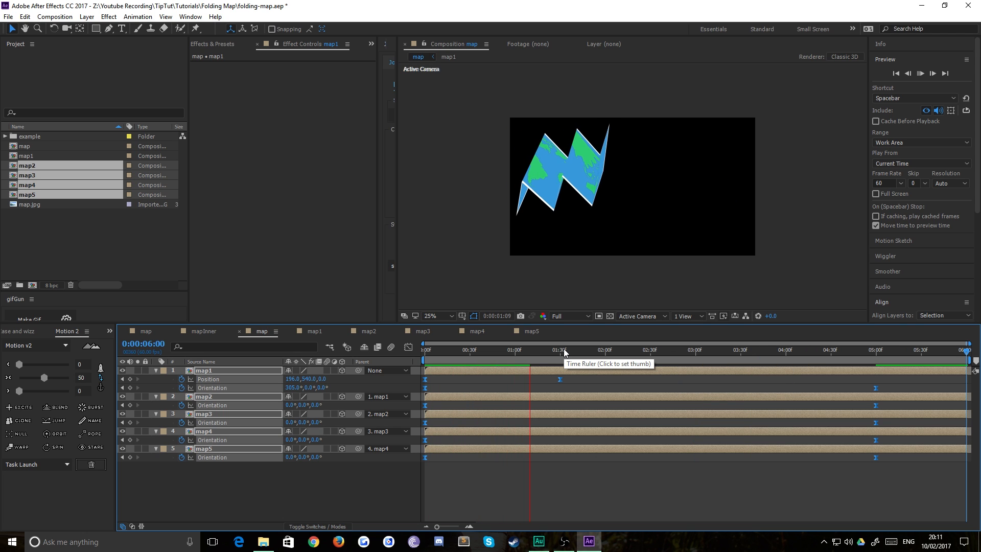
click(612, 349)
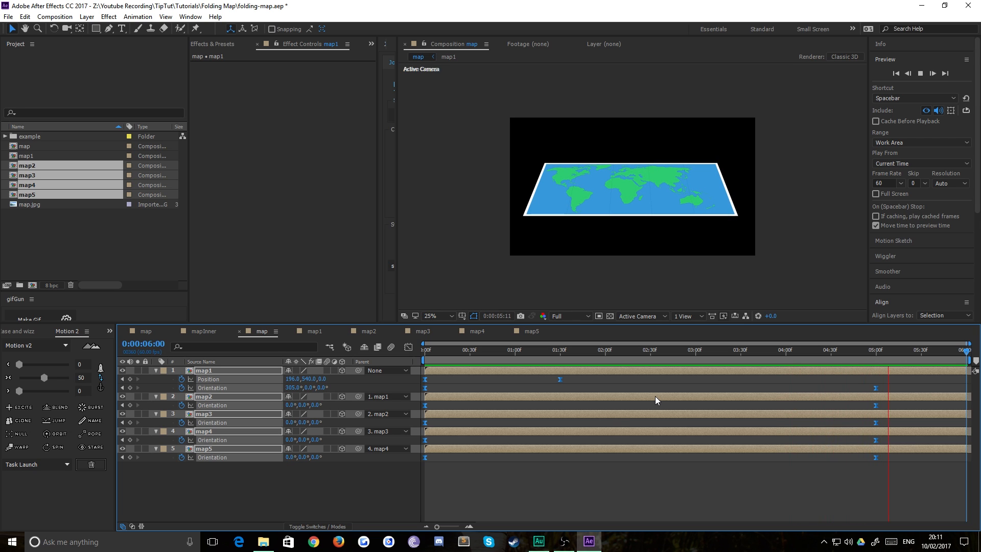
click(532, 349)
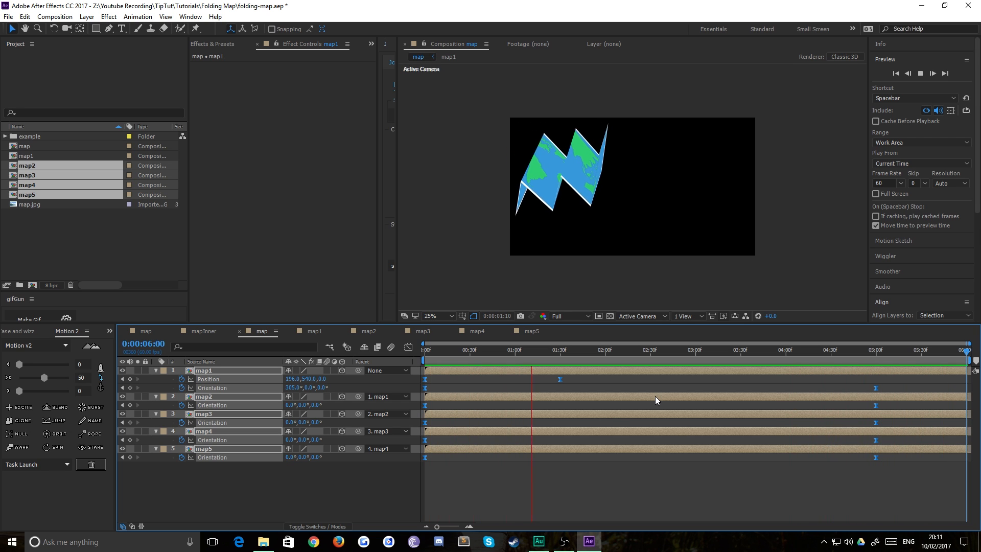